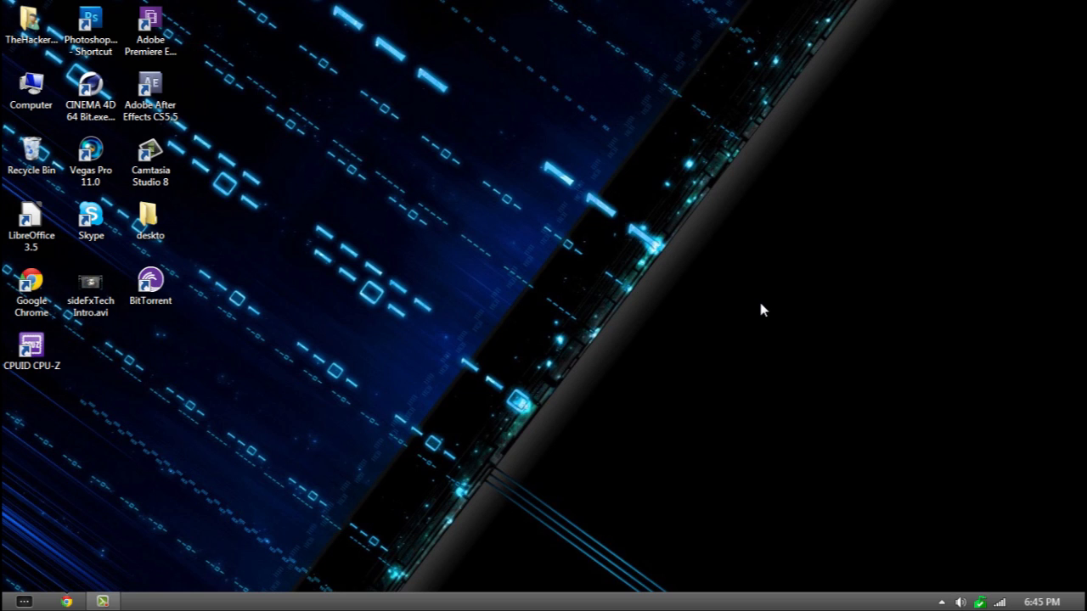
mouse_move(489, 366)
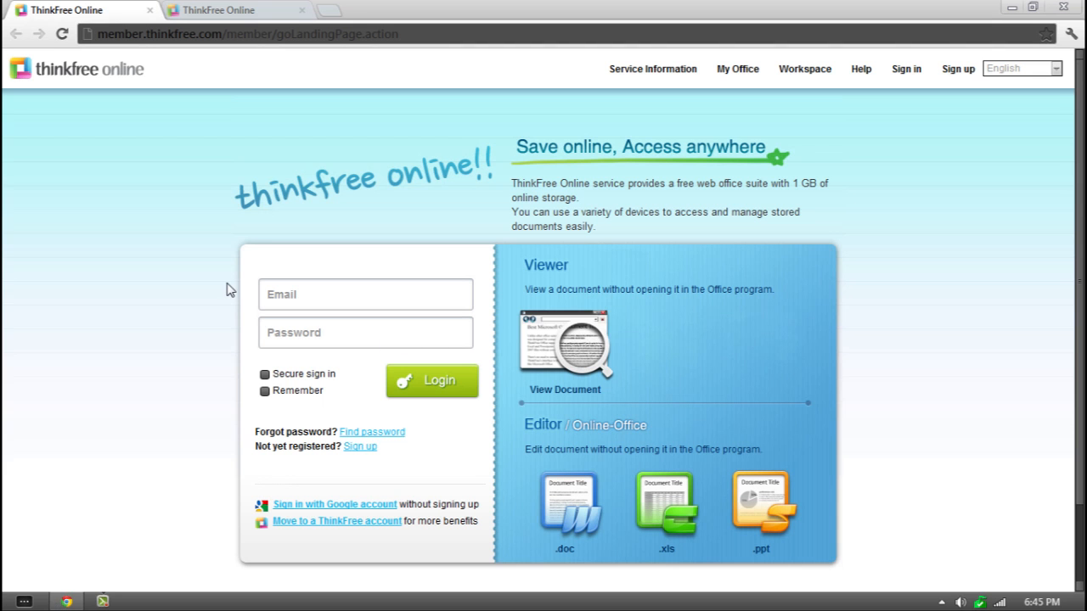
mouse_move(261, 134)
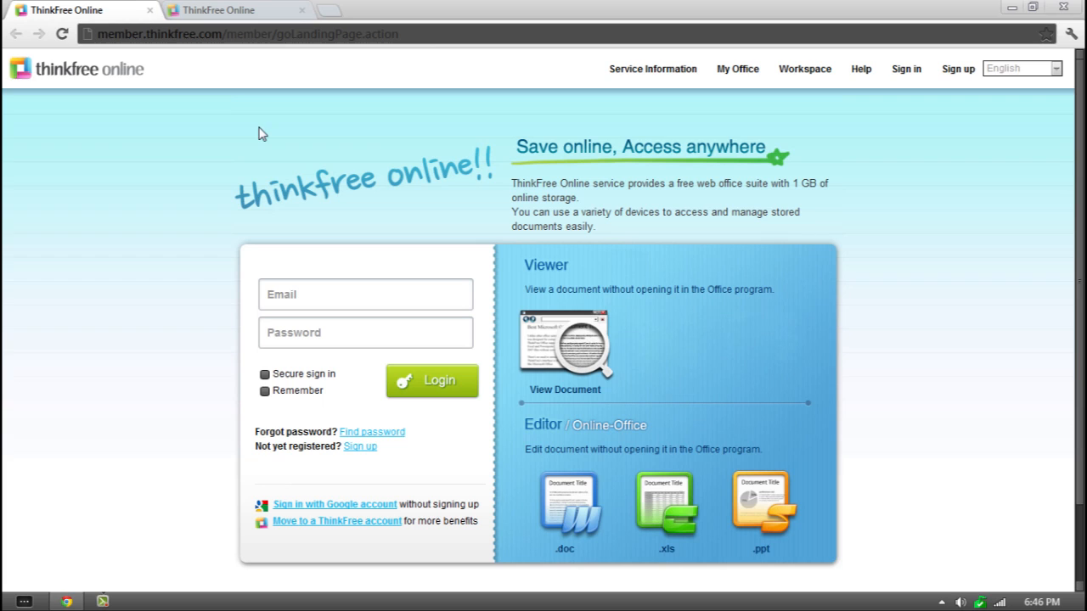
mouse_move(157, 248)
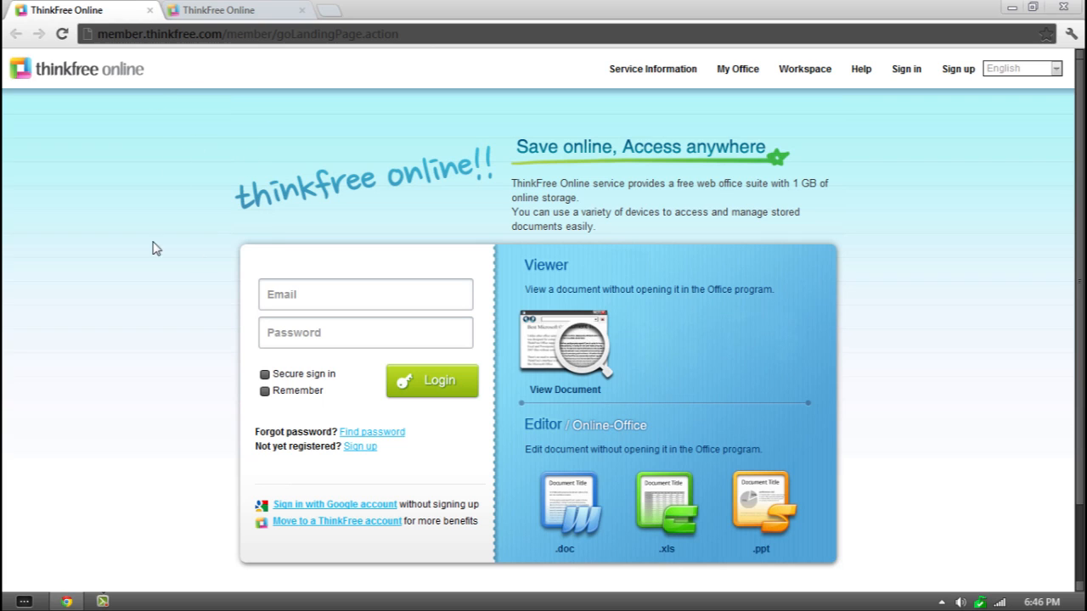
mouse_move(268, 241)
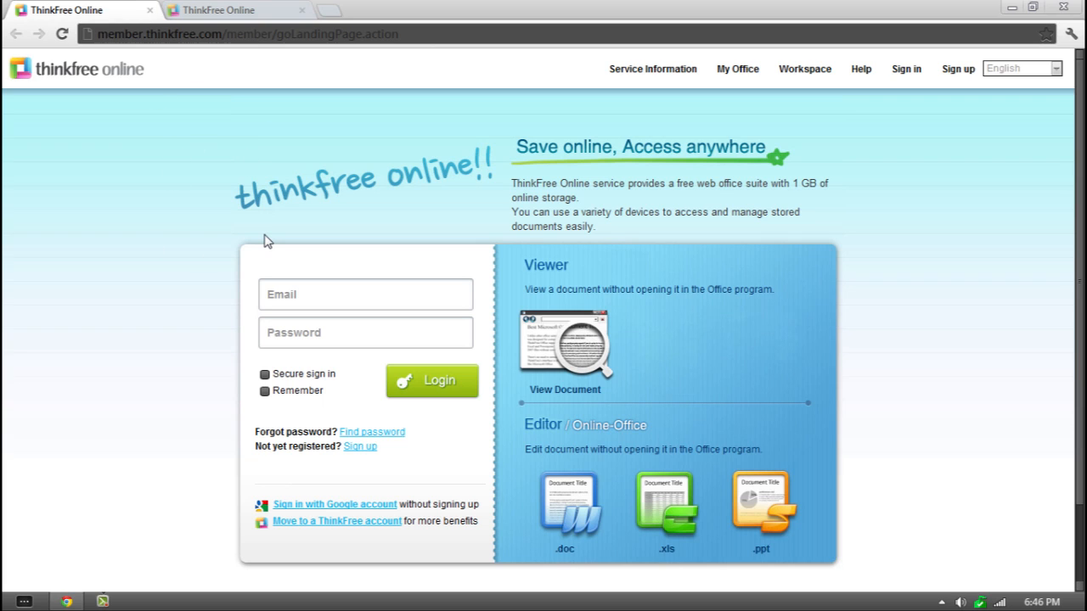
mouse_move(751, 136)
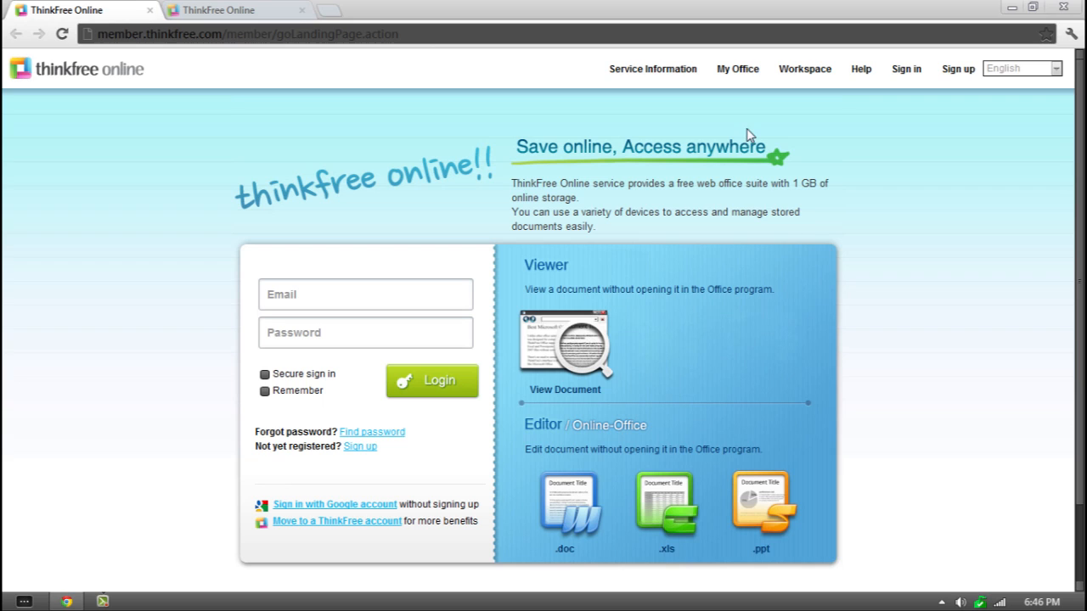
mouse_move(791, 251)
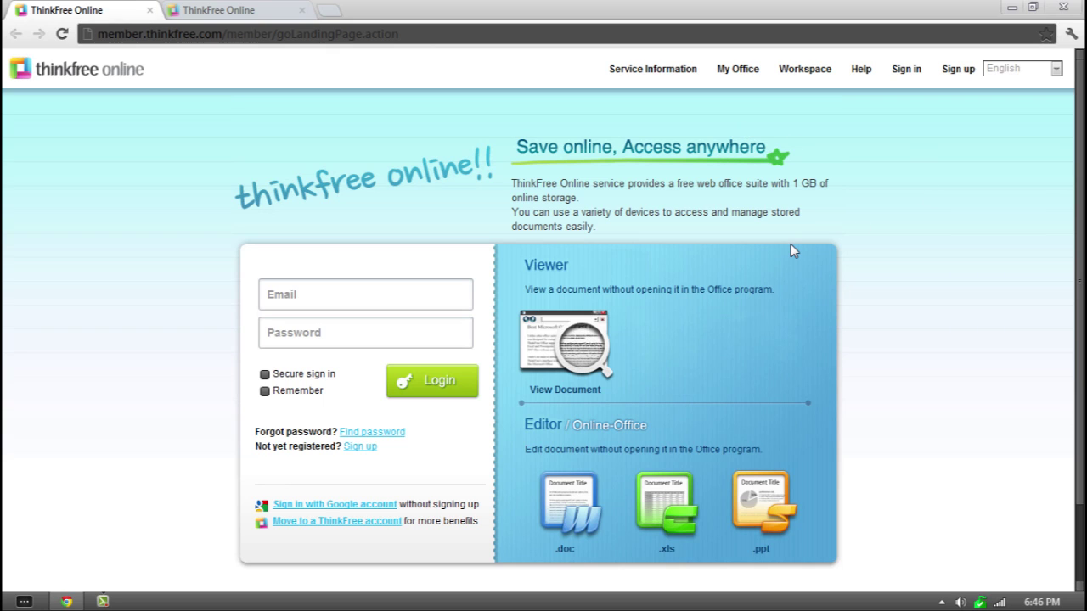
mouse_move(791, 180)
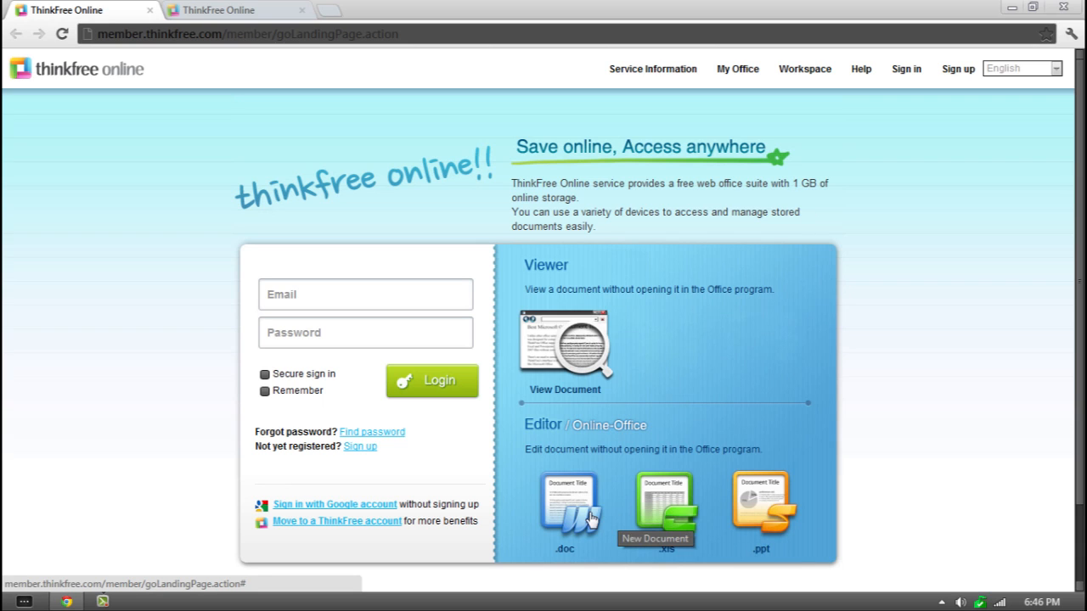
mouse_move(462, 343)
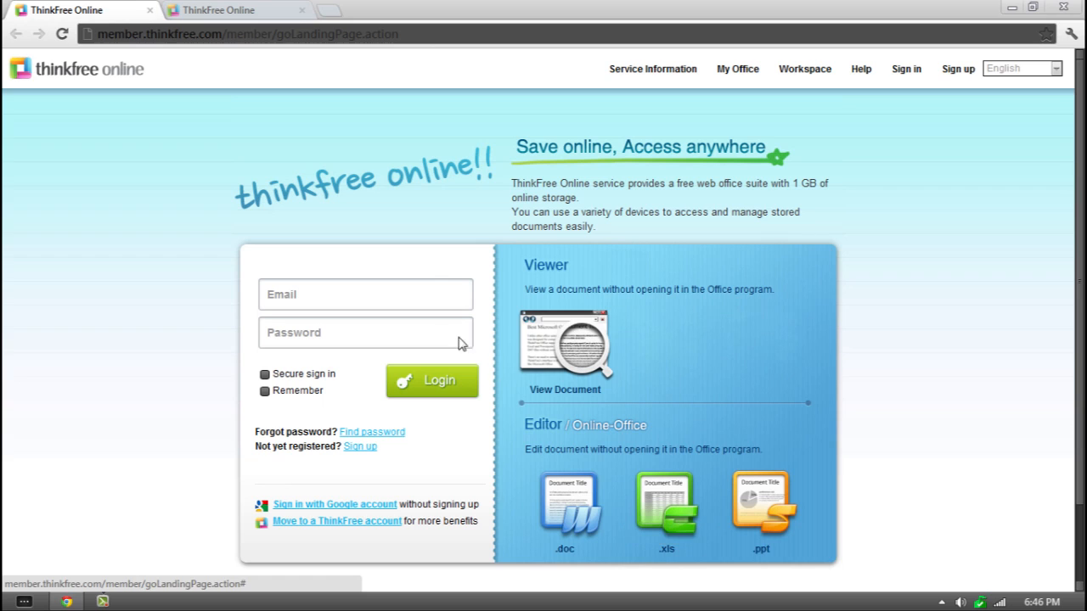
mouse_move(428, 214)
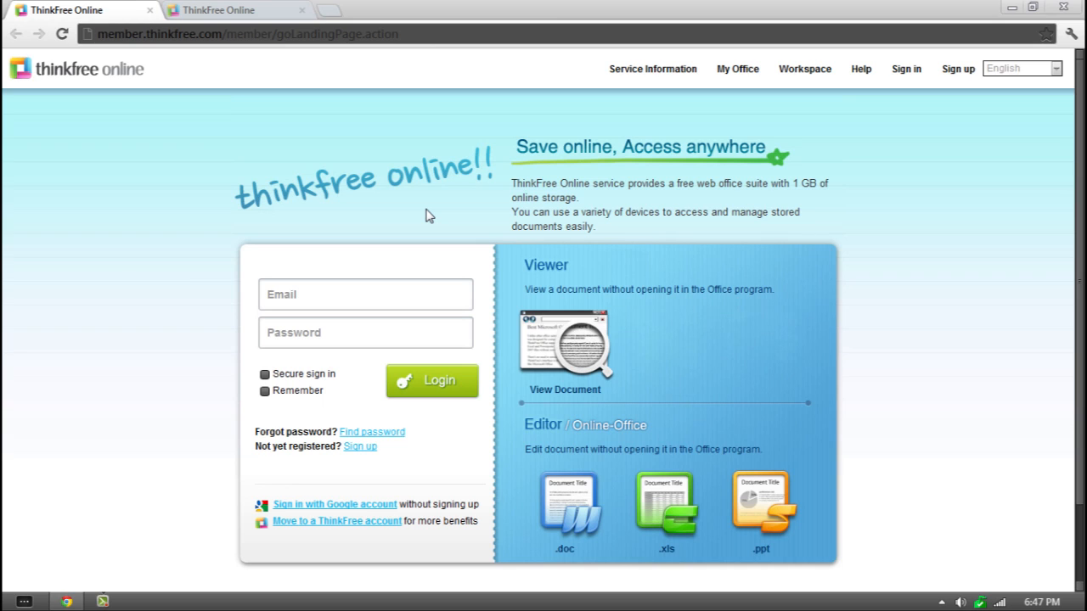
mouse_move(420, 178)
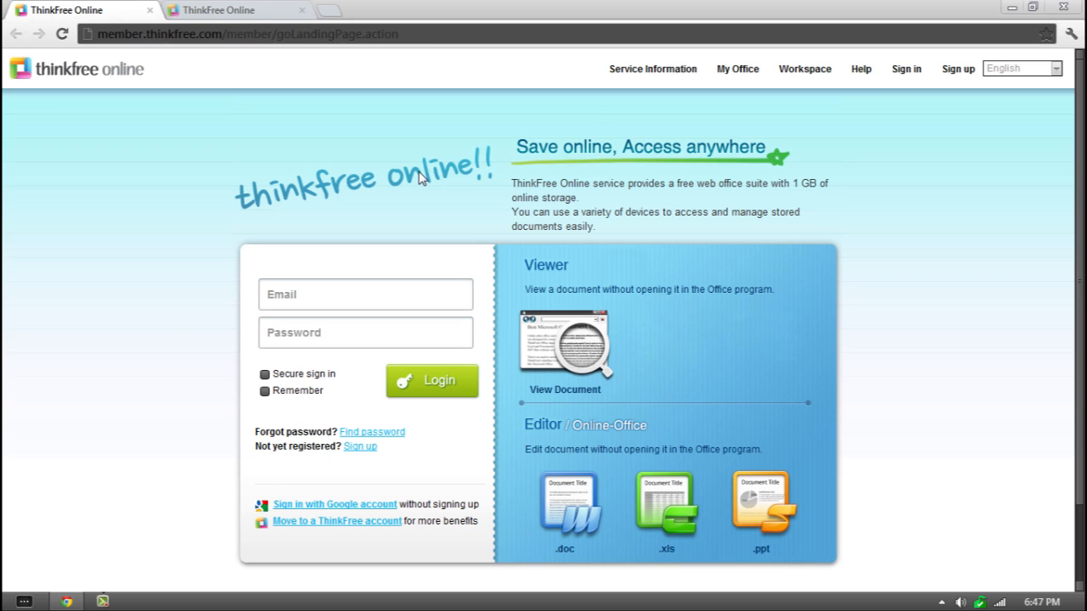
mouse_move(583, 7)
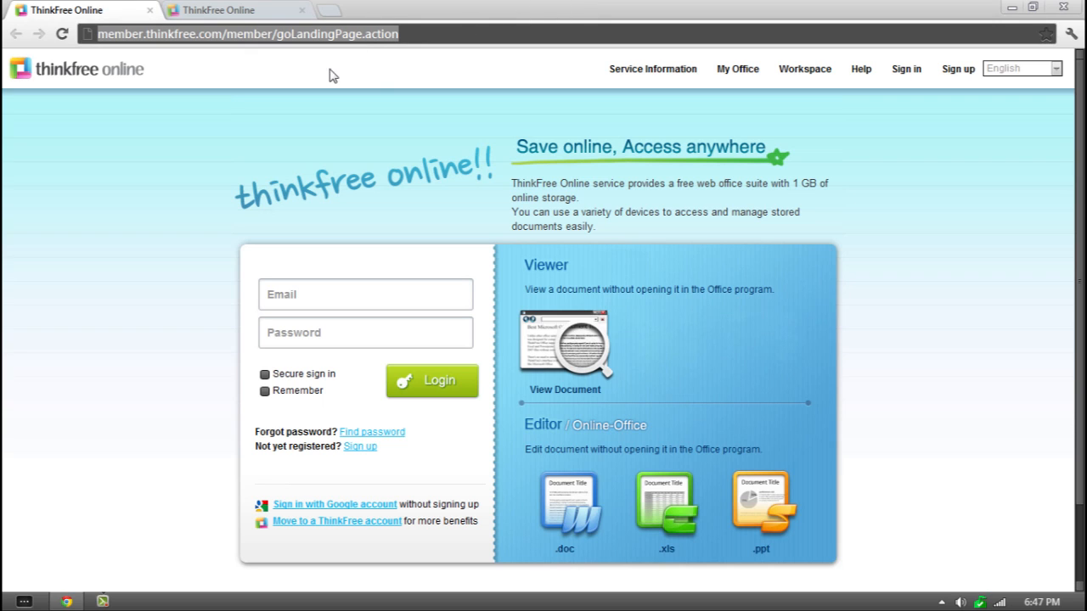
mouse_move(306, 346)
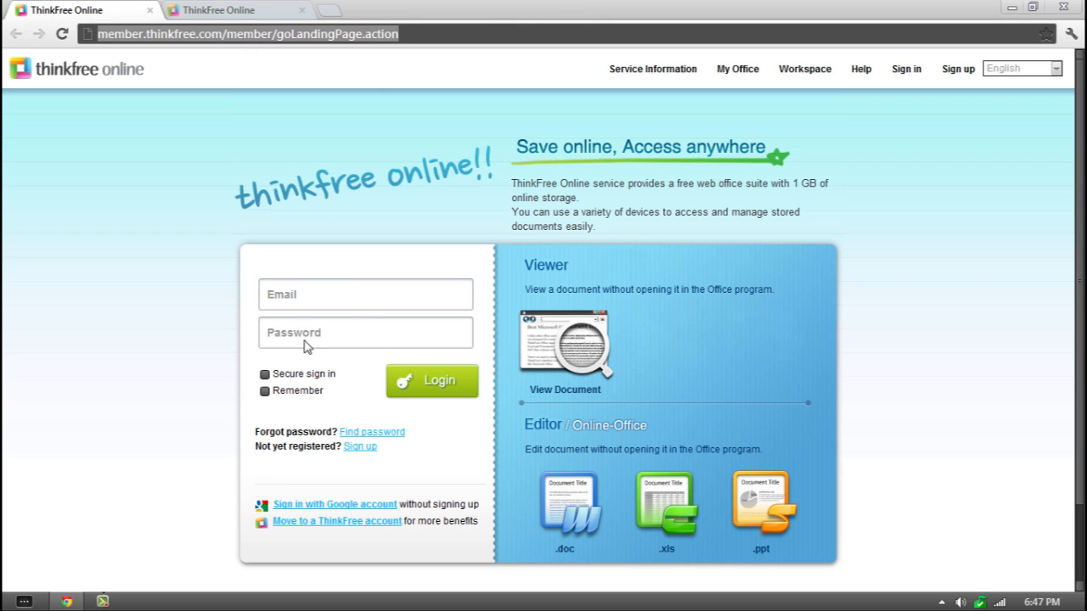
mouse_move(219, 149)
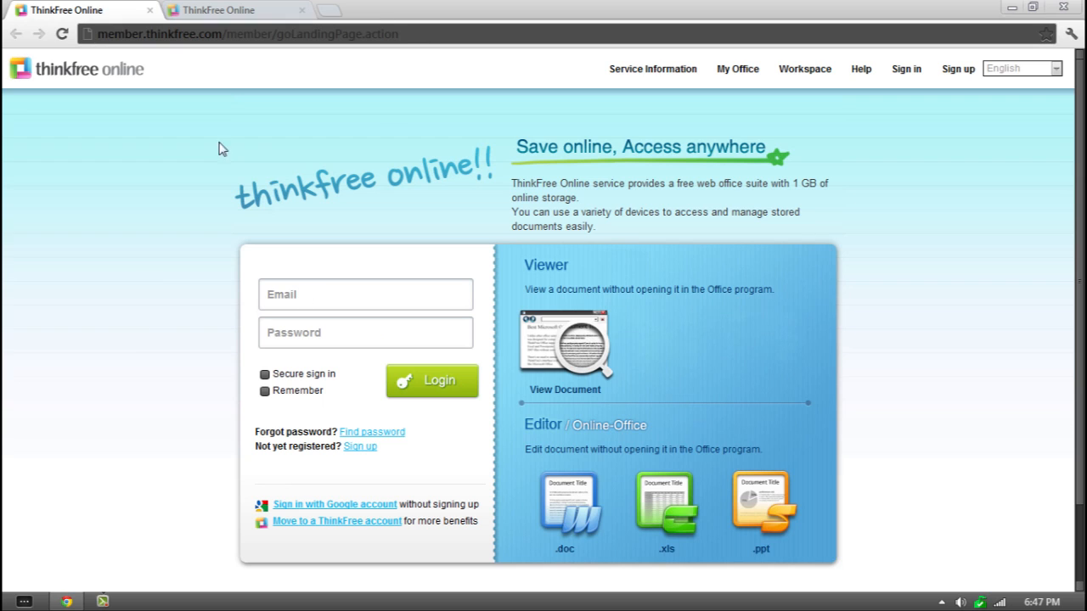
mouse_move(496, 450)
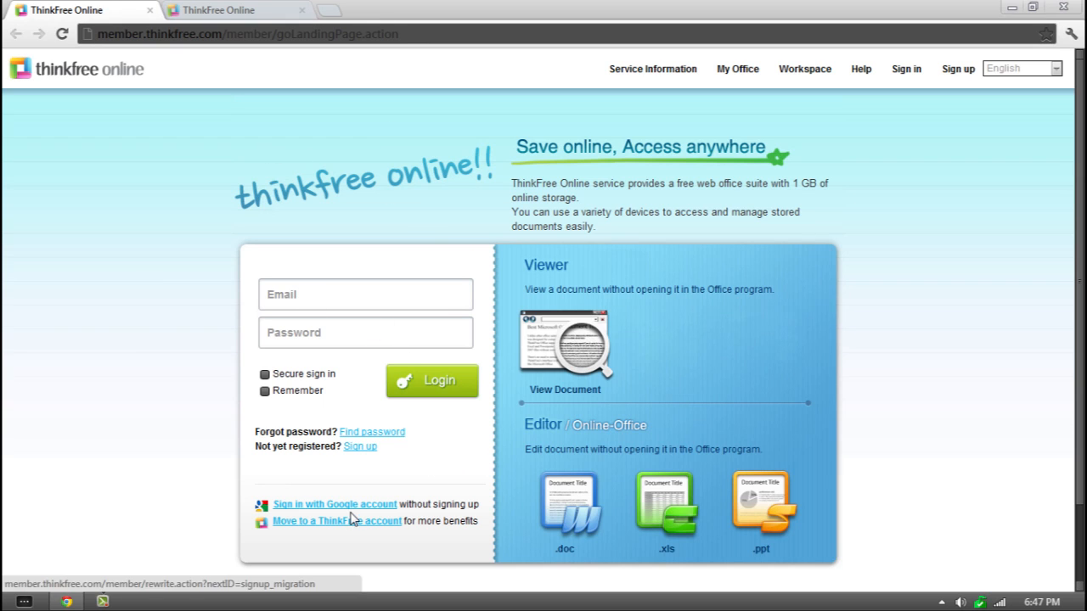
mouse_move(315, 502)
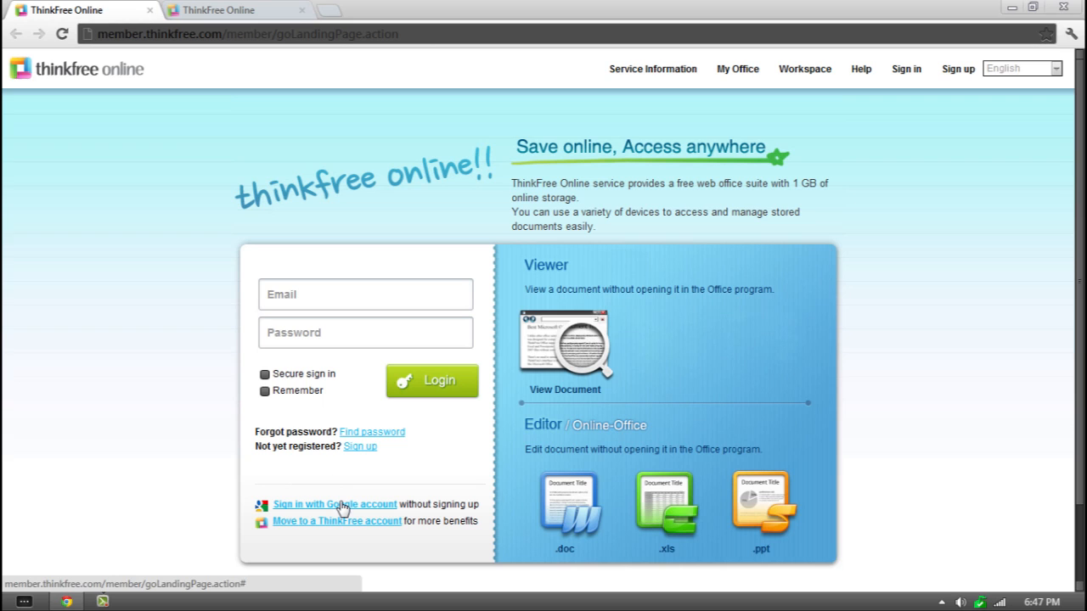
mouse_move(606, 204)
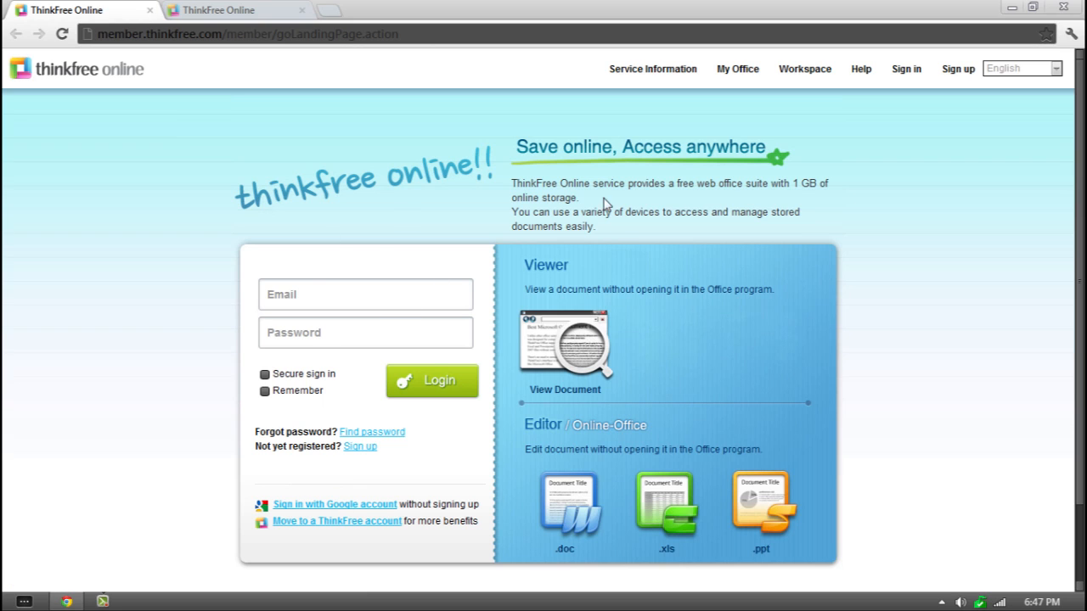
mouse_move(482, 261)
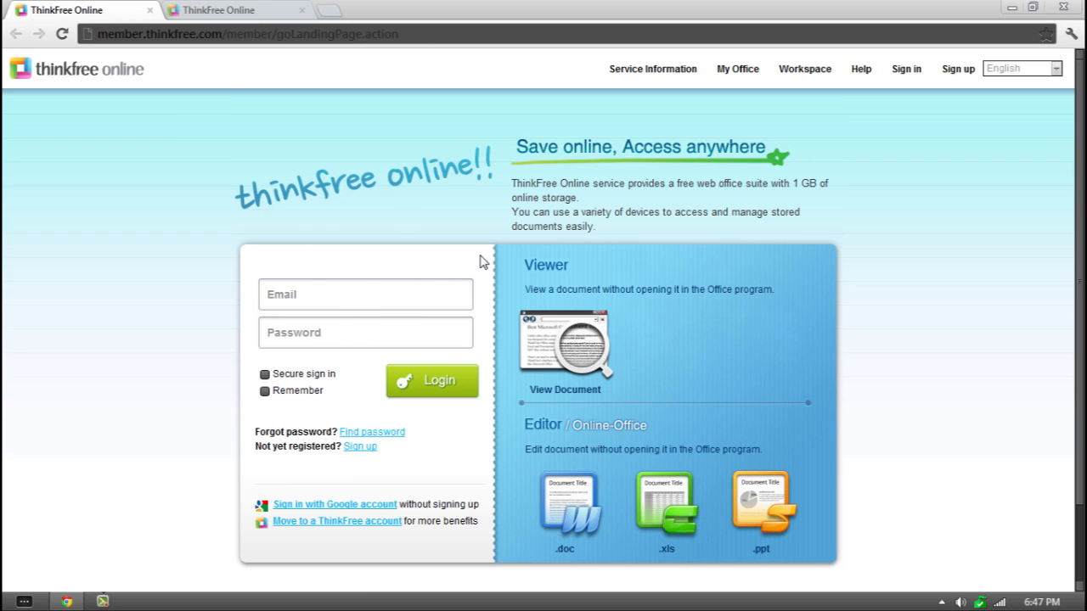
mouse_move(404, 272)
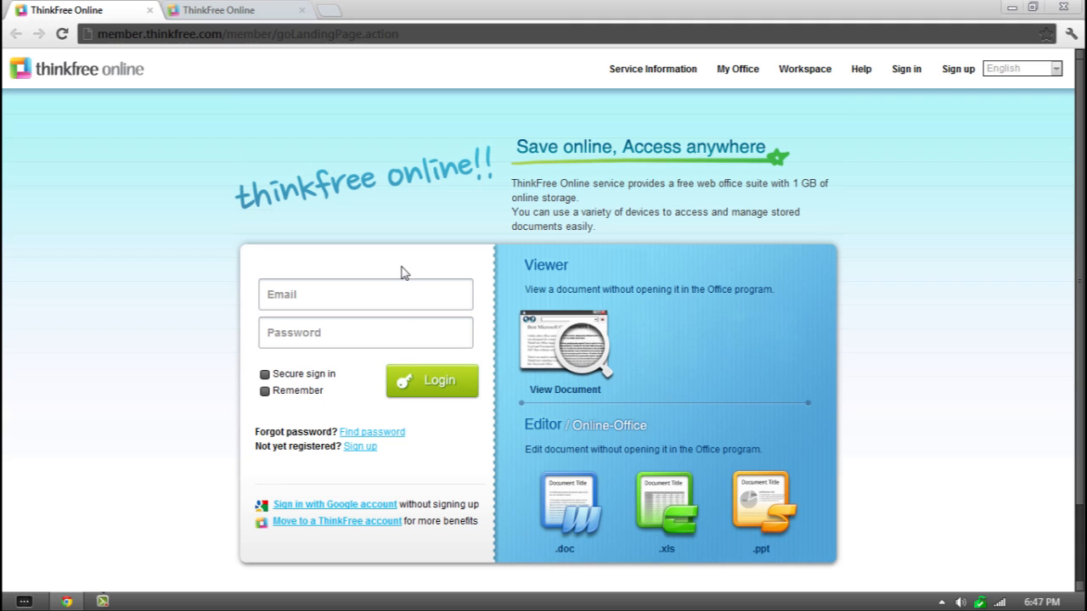
mouse_move(360, 446)
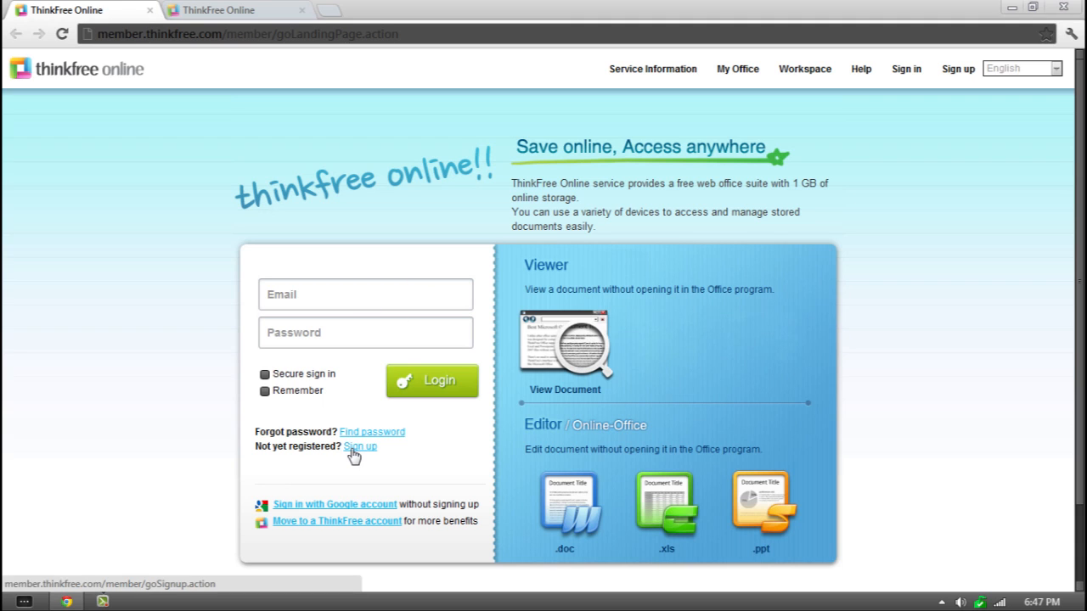
Move through the sign-up form's ID, password and security-code fields before abandoning it to log in.
click(360, 445)
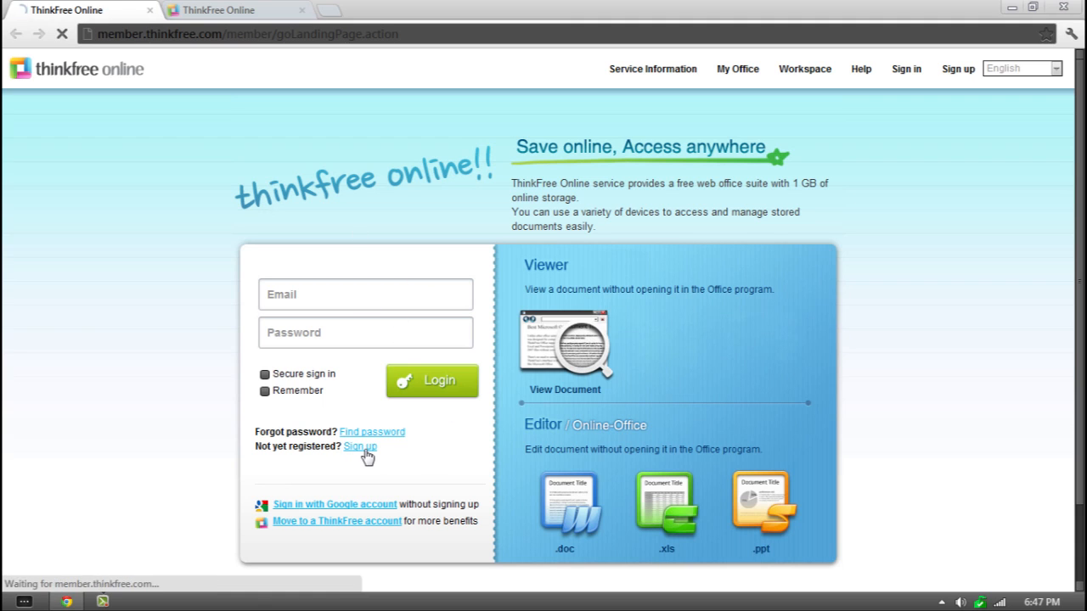
click(360, 445)
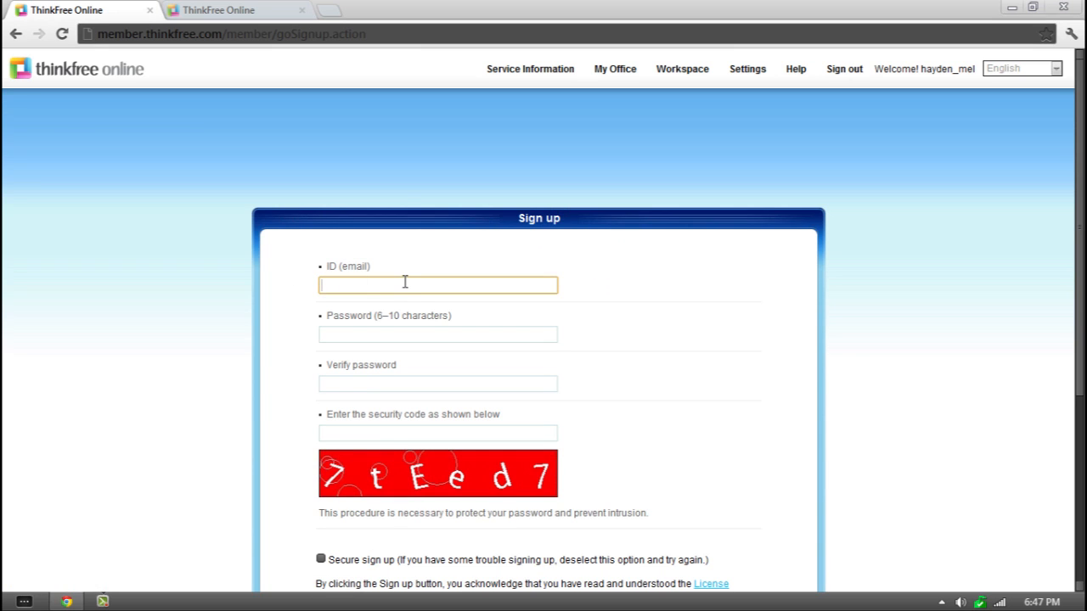
click(439, 383)
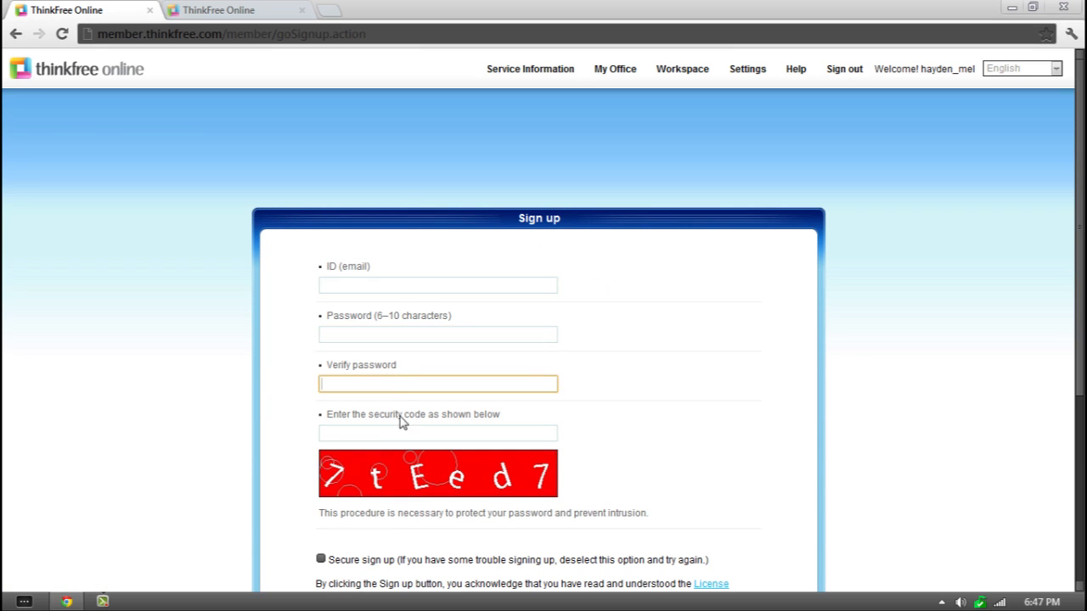
scroll(down, 3)
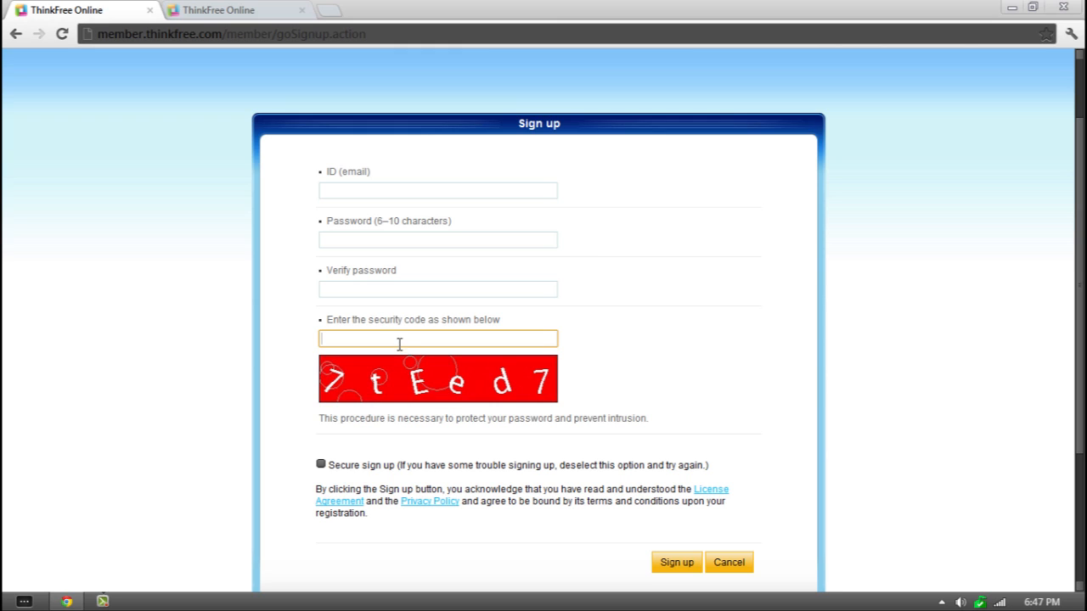
click(438, 338)
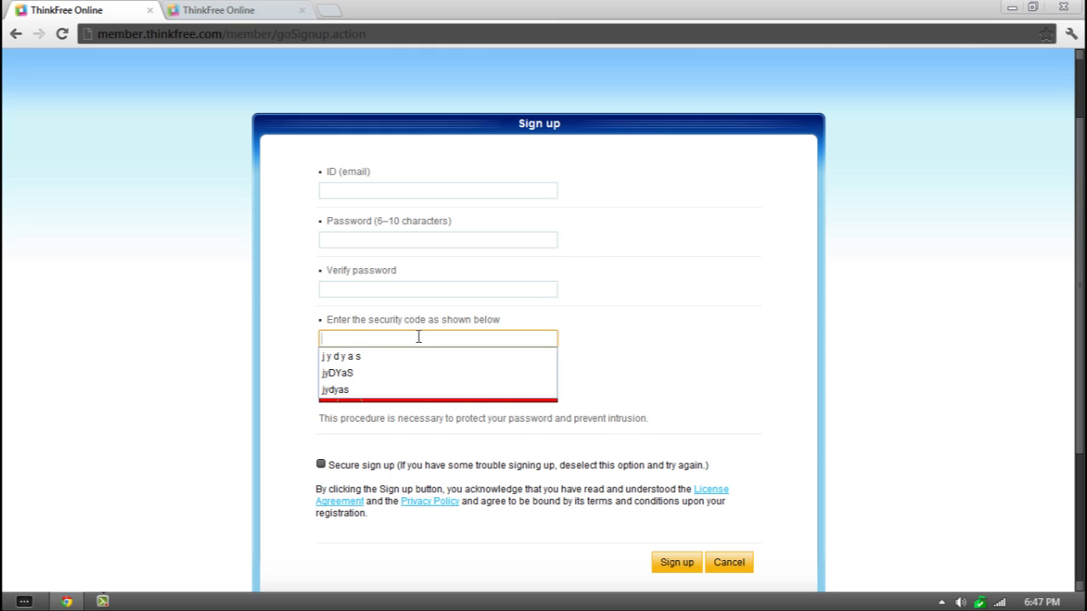
mouse_move(353, 374)
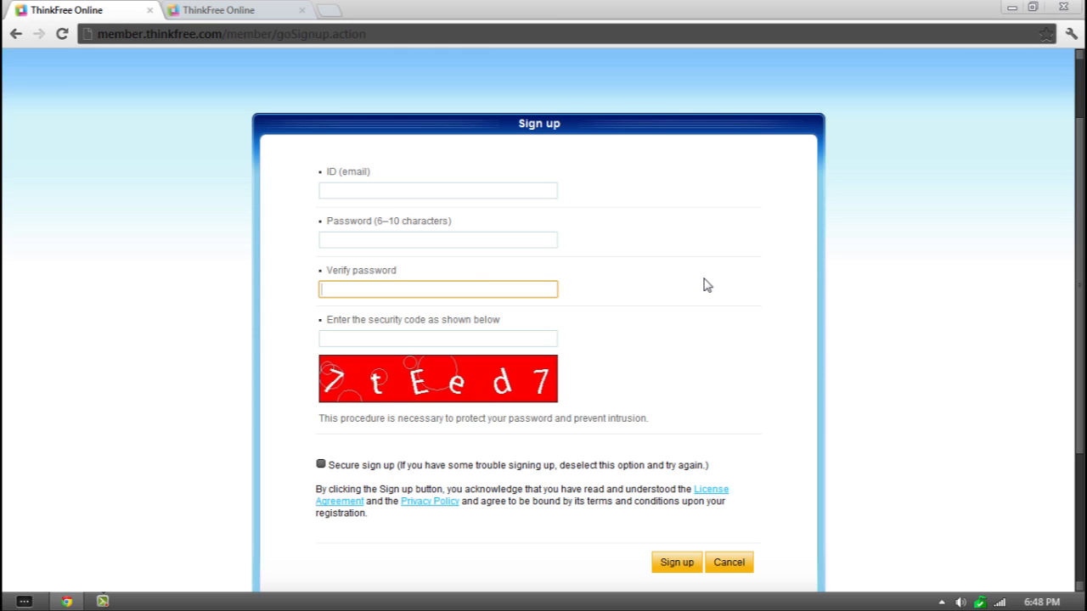
mouse_move(557, 365)
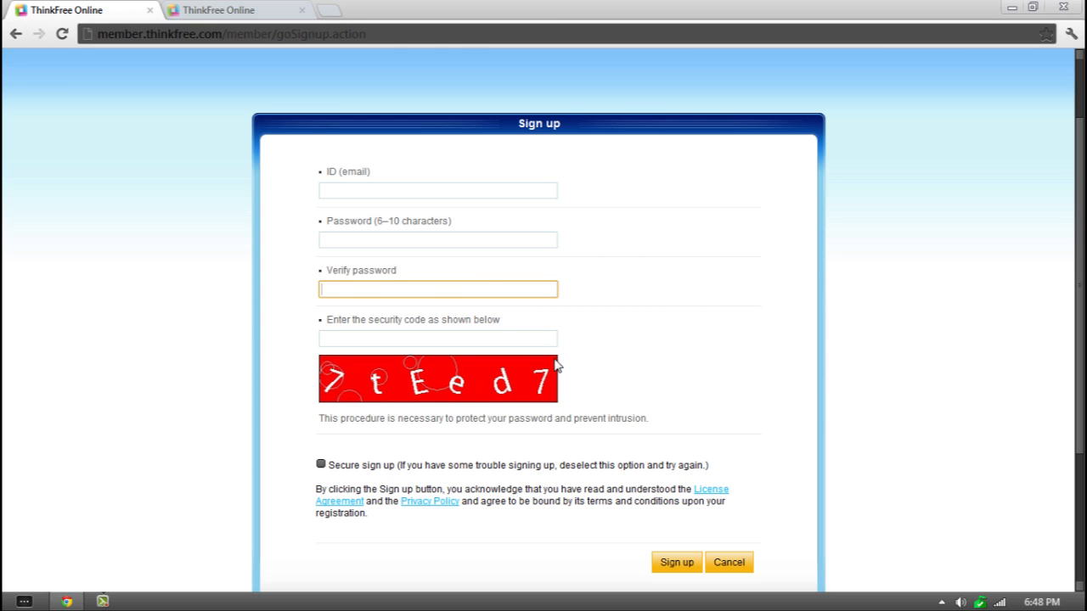
mouse_move(466, 382)
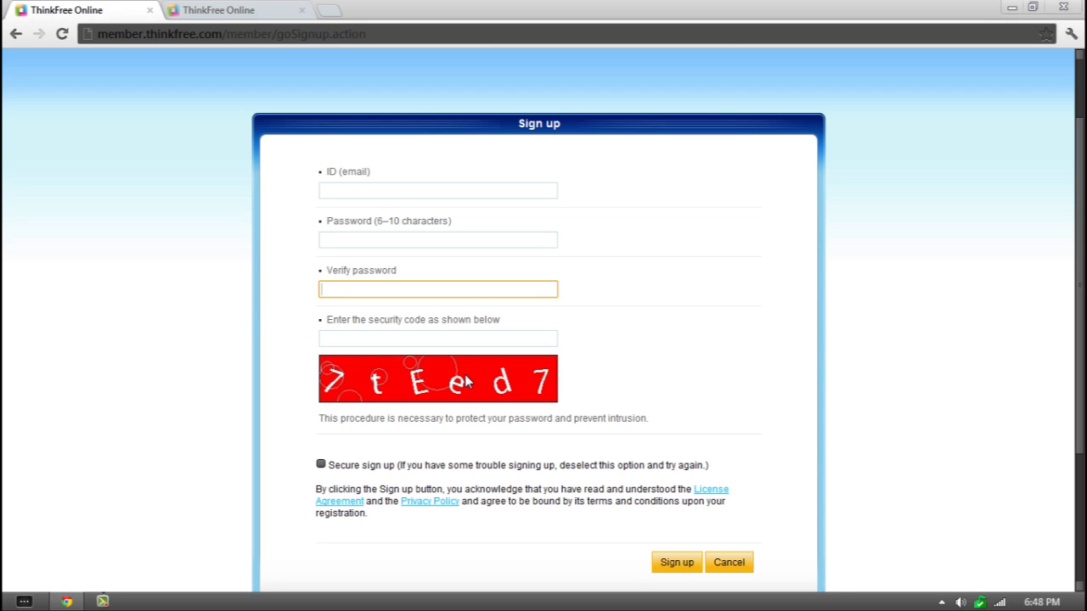
mouse_move(146, 154)
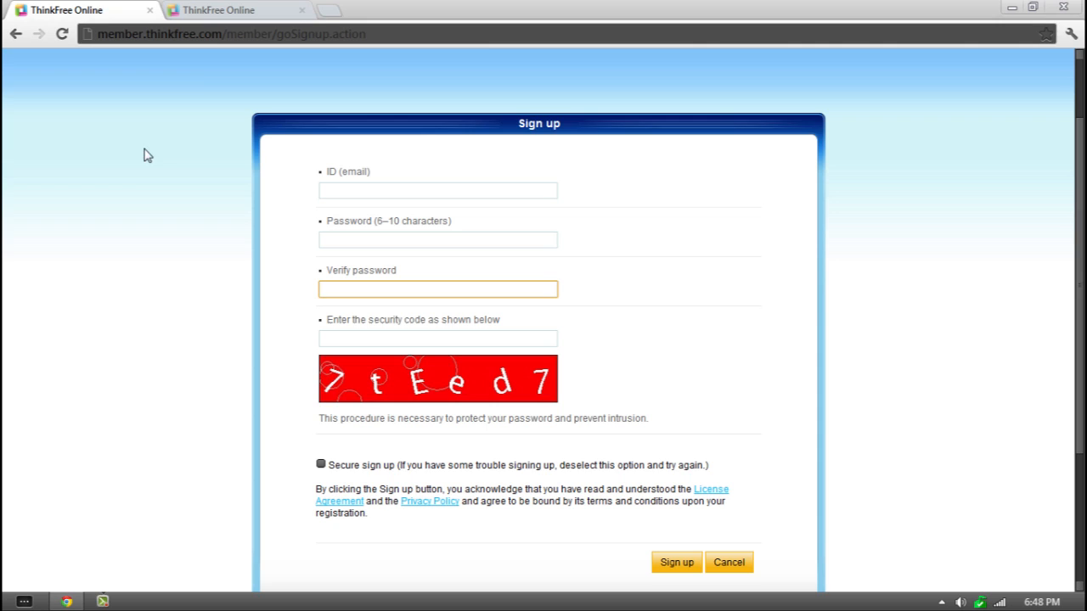
mouse_move(202, 68)
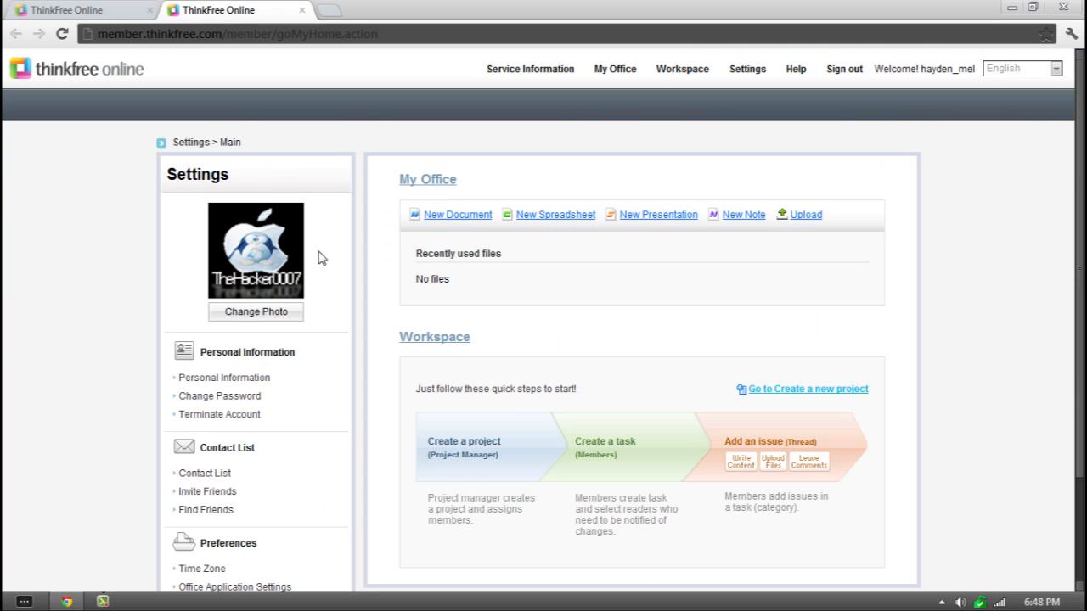
mouse_move(774, 245)
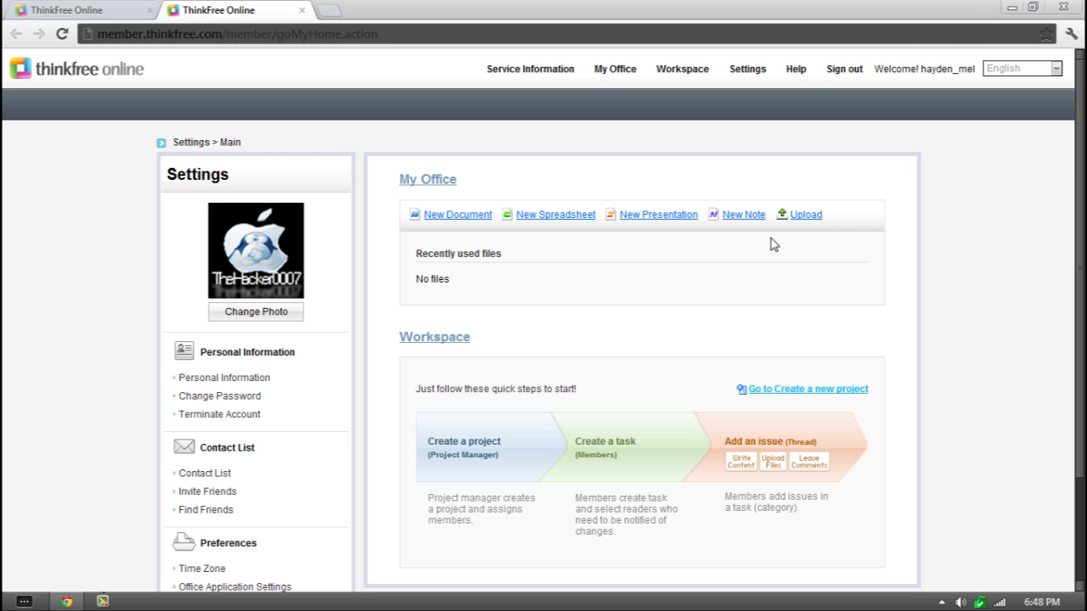
mouse_move(270, 316)
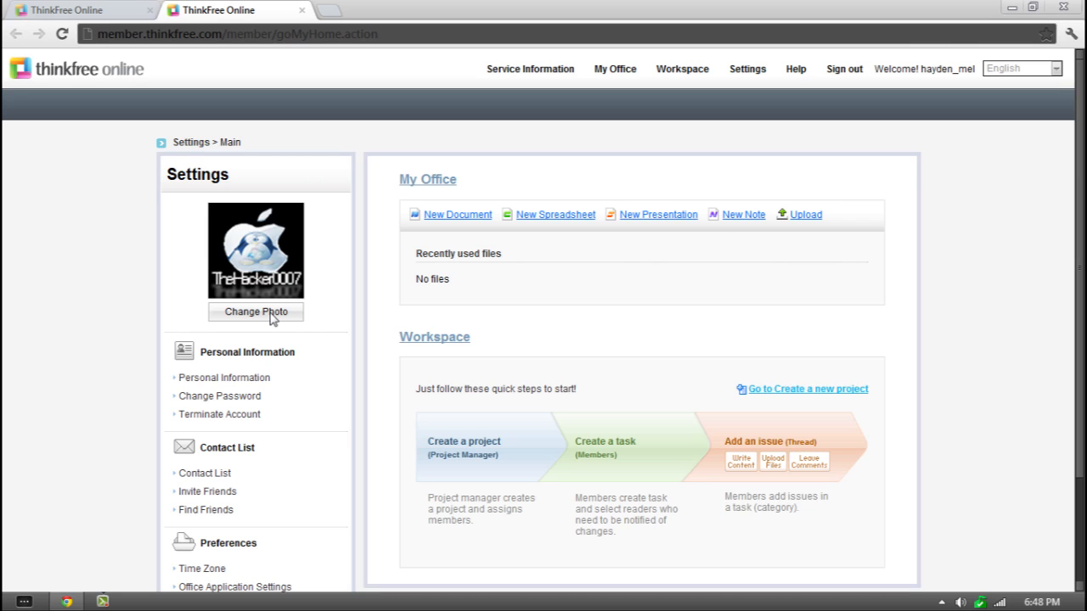
mouse_move(282, 269)
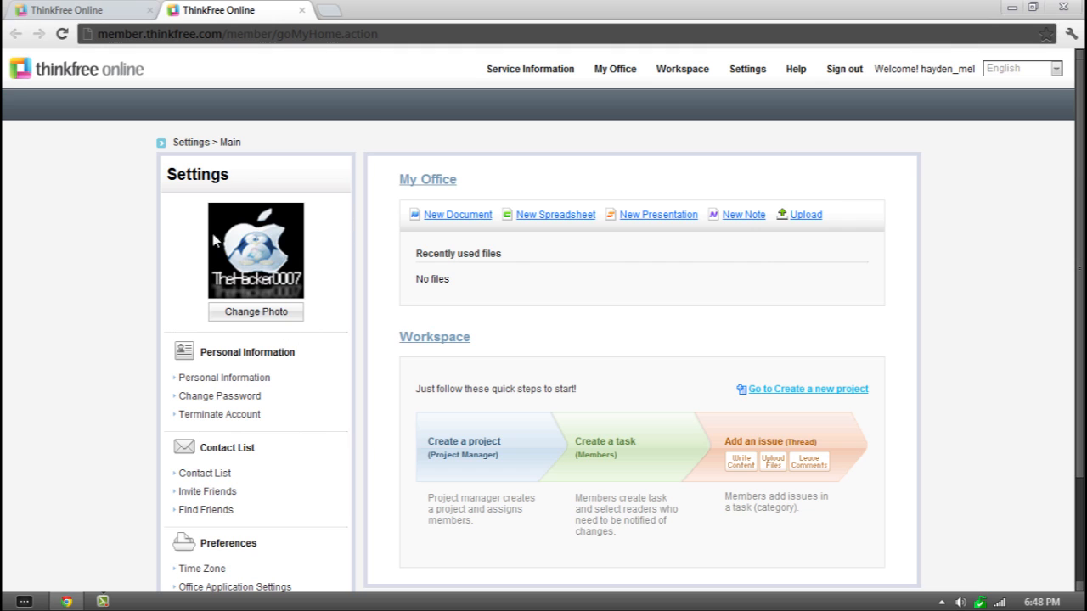
mouse_move(309, 277)
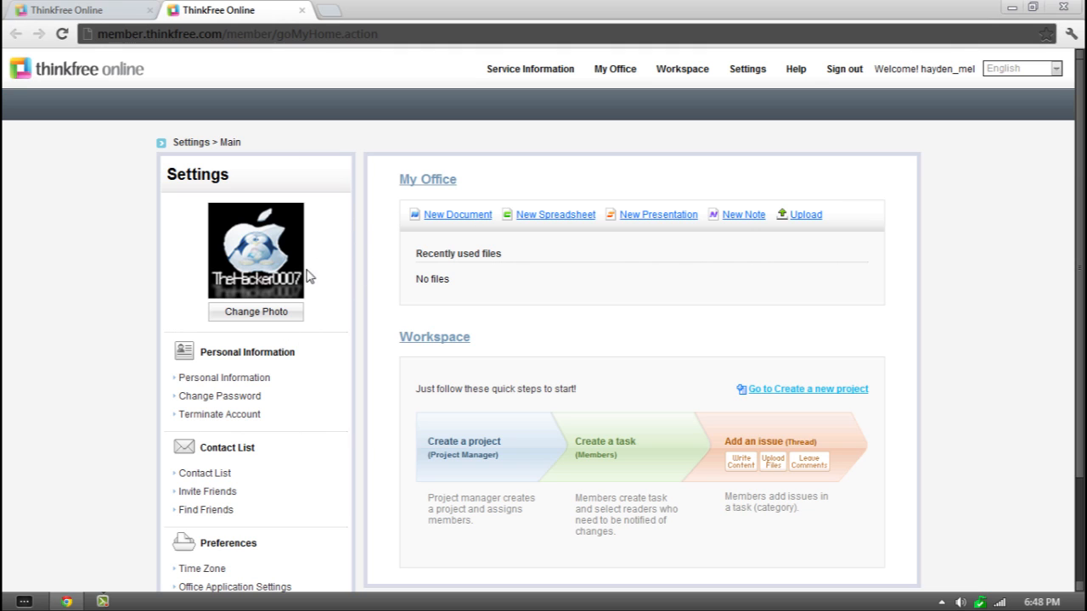
View the Upload Photo window, dismiss it, and go to Personal Information in Settings.
click(255, 312)
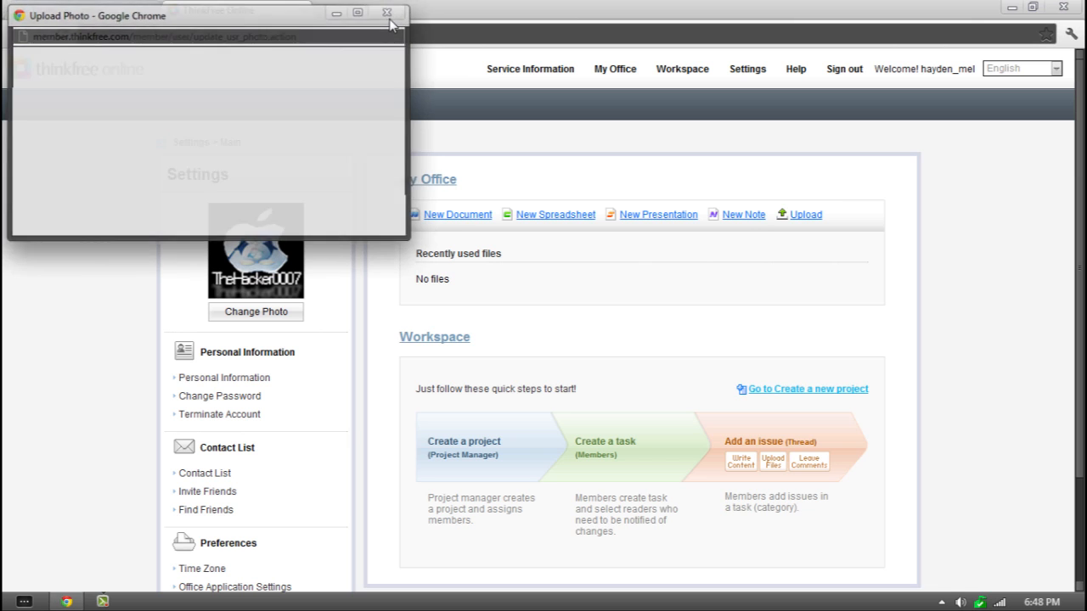
click(388, 14)
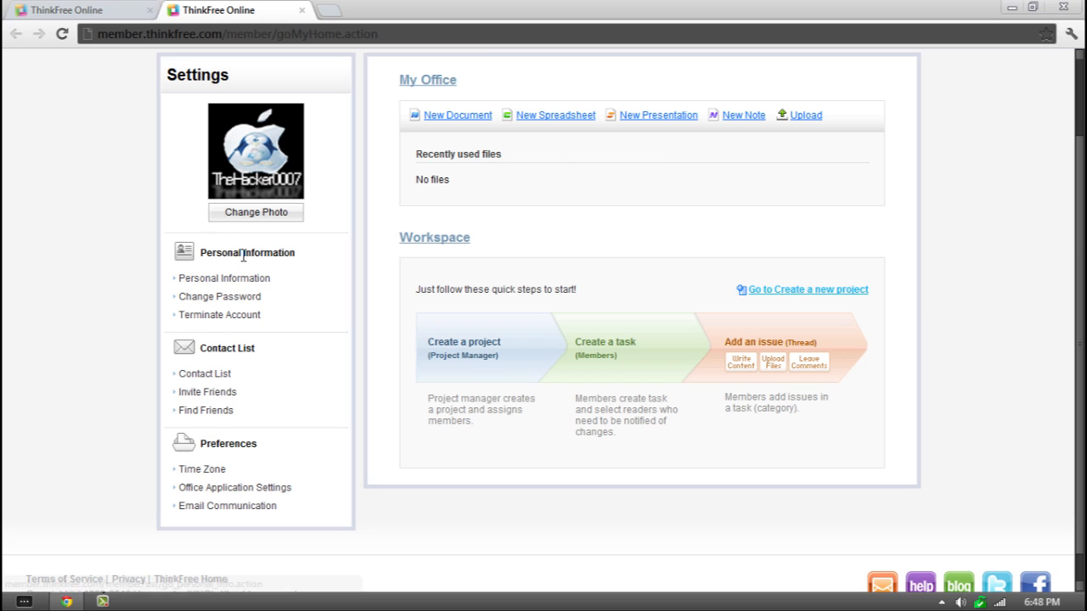
click(224, 279)
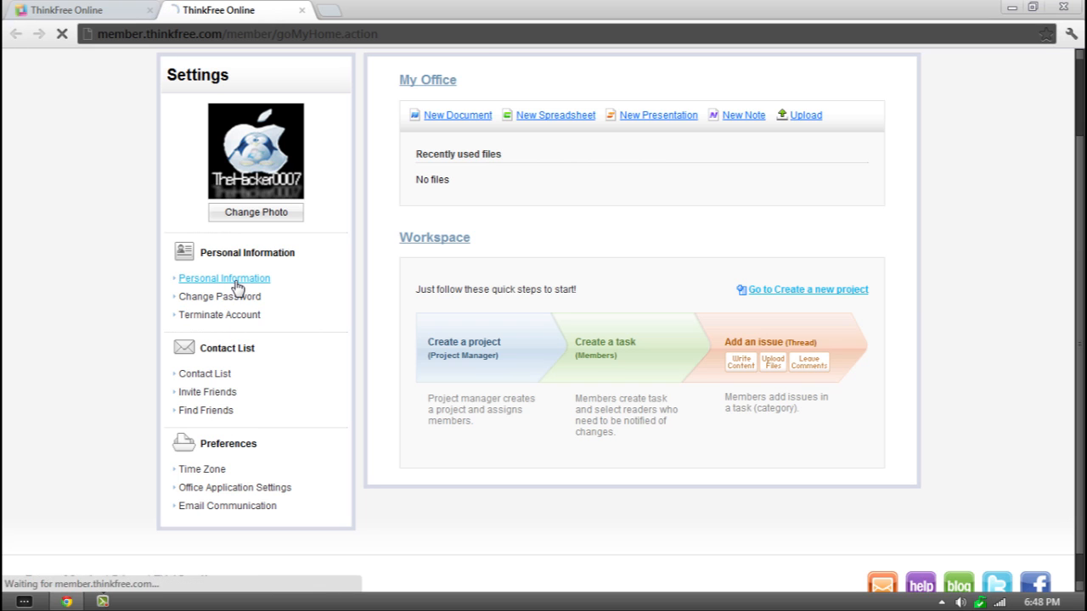
Review Personal Information, go back to Settings main, and start a New Document under My Office.
click(224, 279)
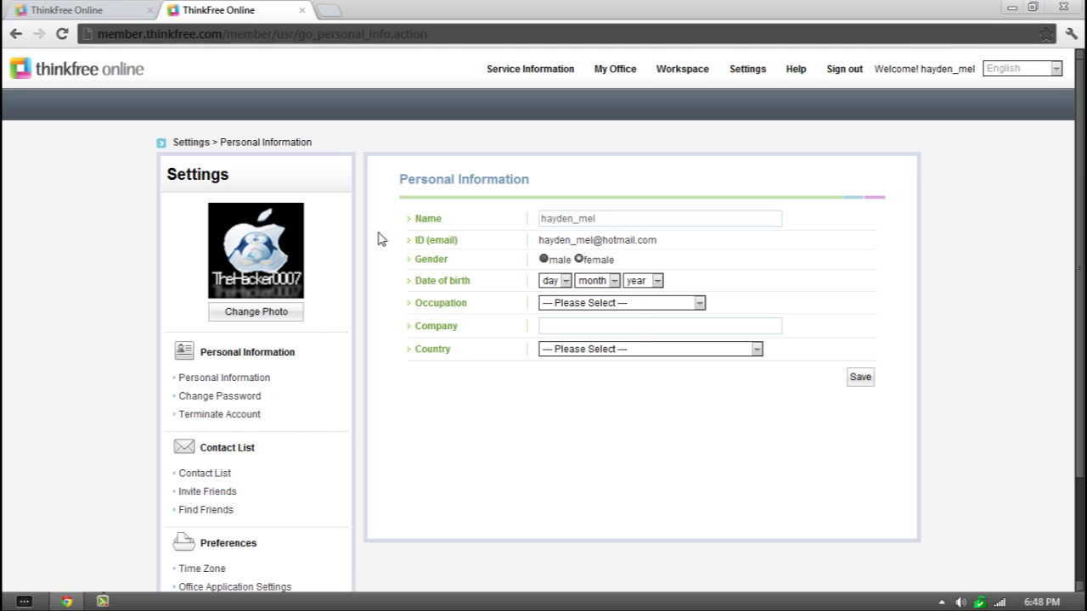
mouse_move(15, 34)
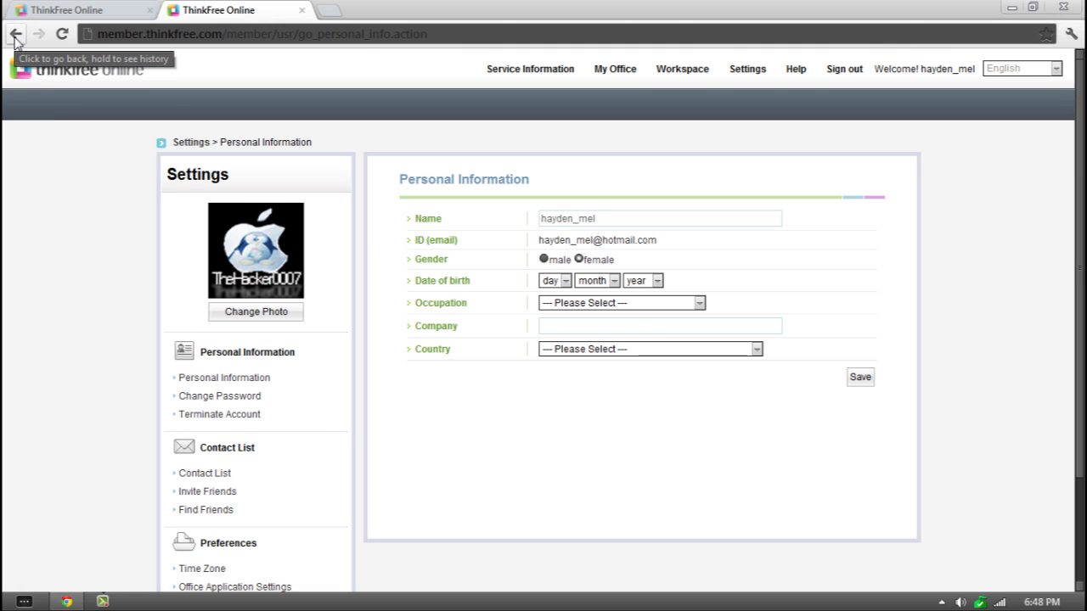
click(15, 34)
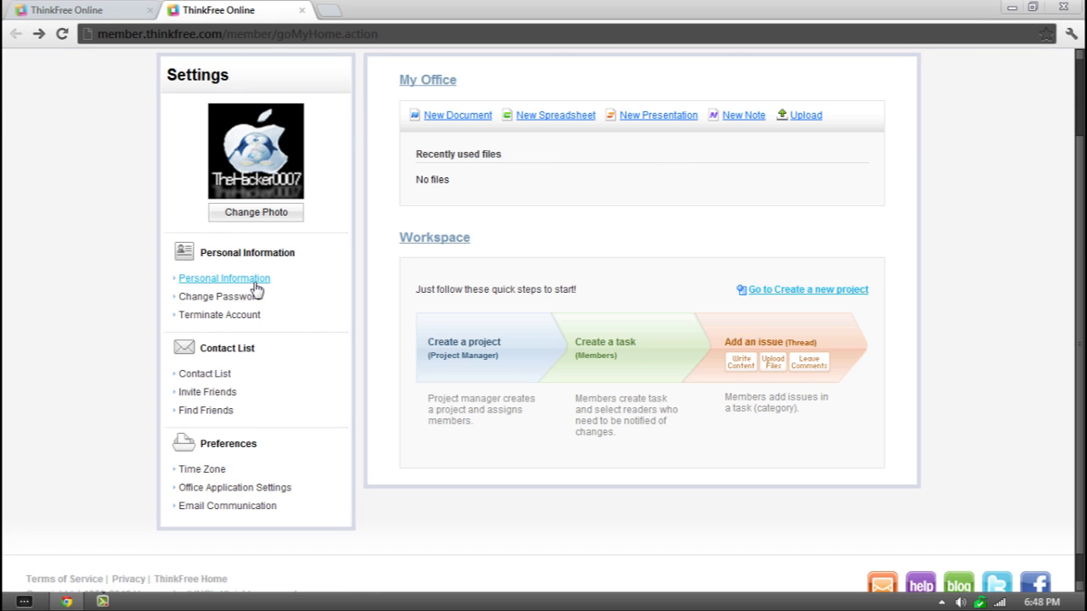
mouse_move(219, 314)
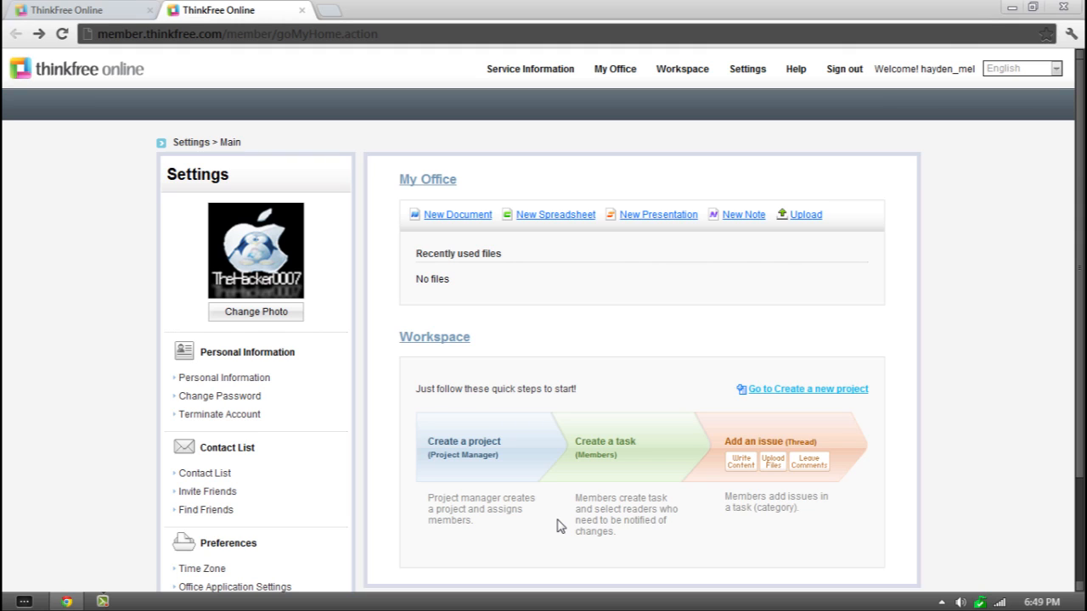
mouse_move(720, 56)
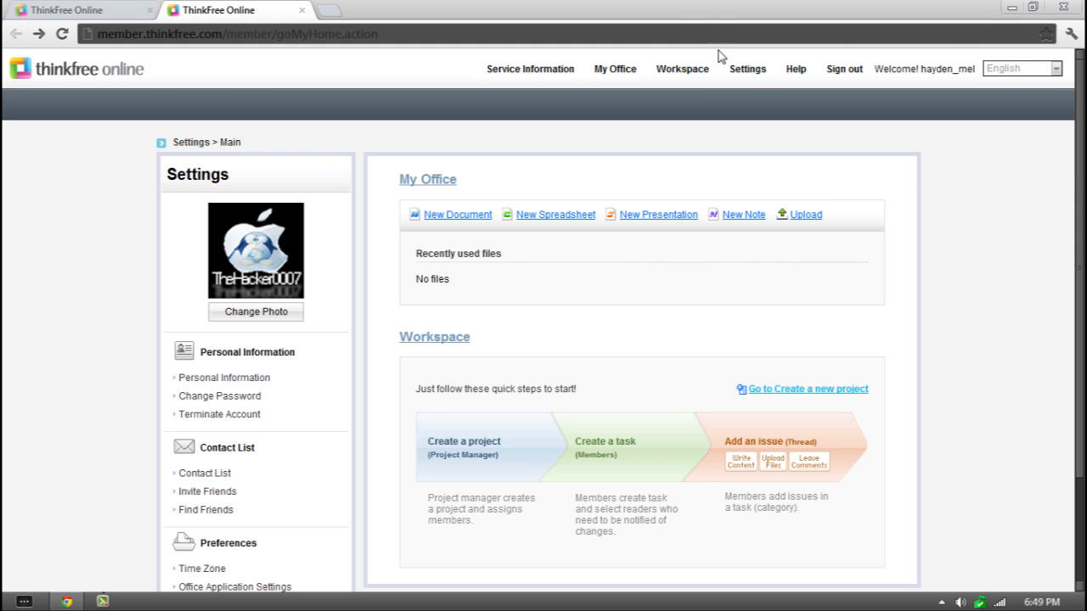
mouse_move(756, 241)
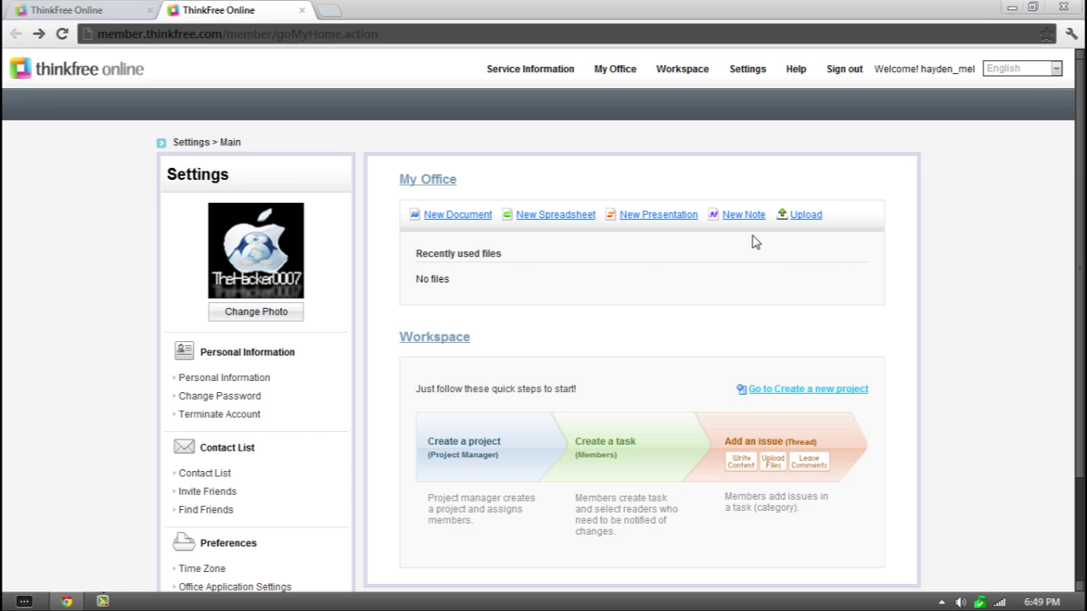
click(457, 214)
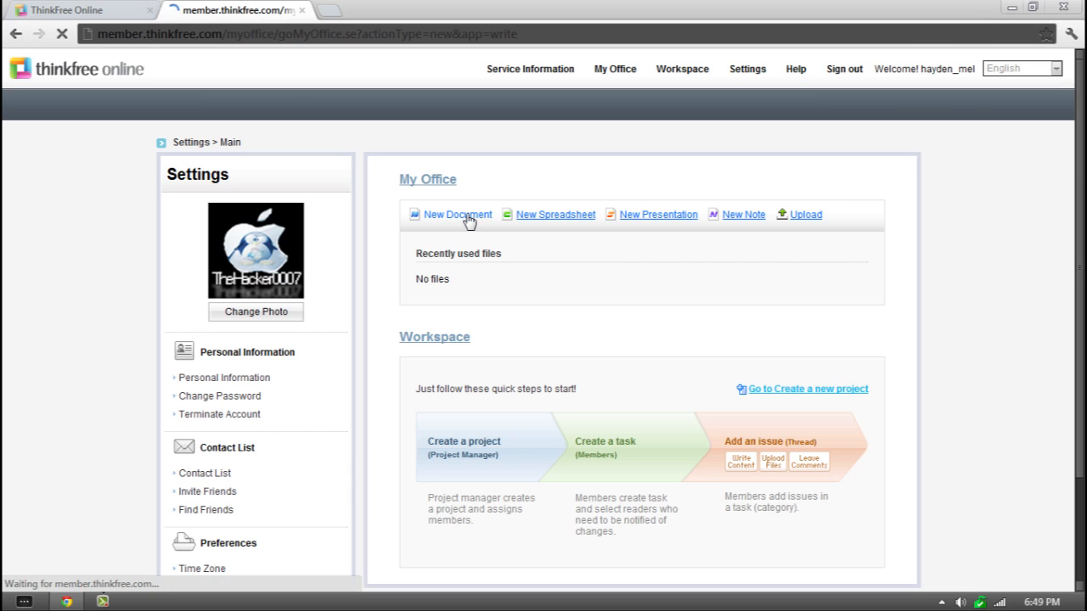
Launch the new document so My Office opens with an empty My Folder and the editor popup.
click(457, 214)
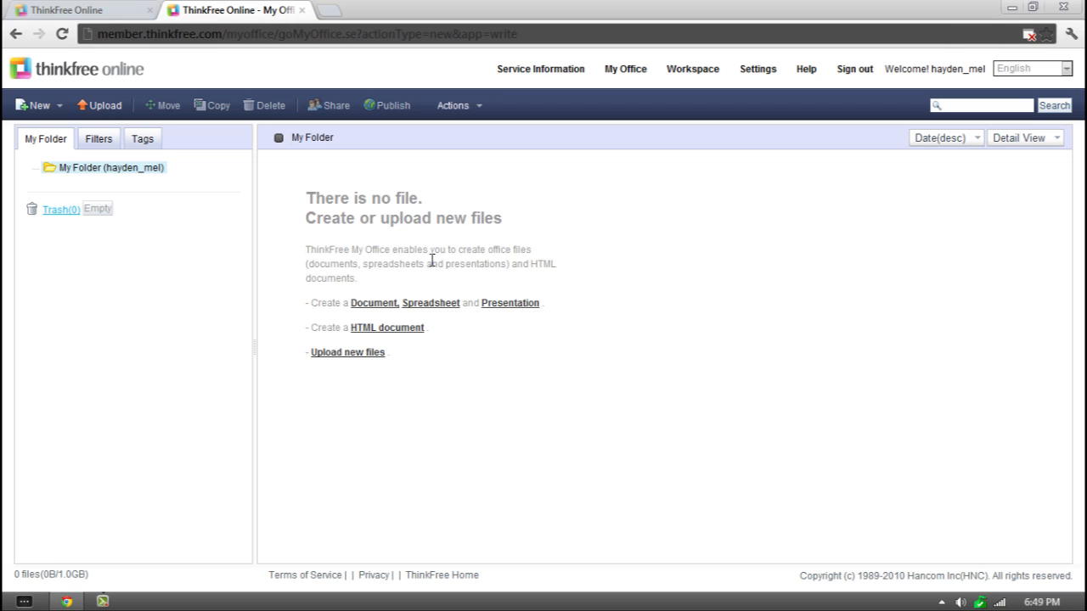
mouse_move(397, 292)
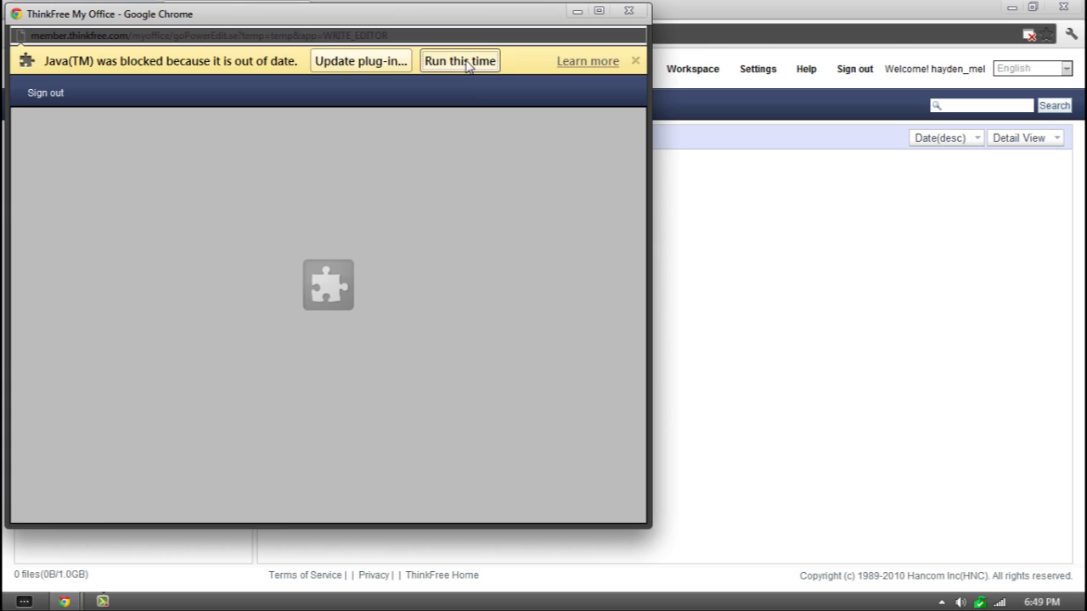
Allow the Java plug-in to run this time, maximize the editor window and always trust the publisher.
click(459, 61)
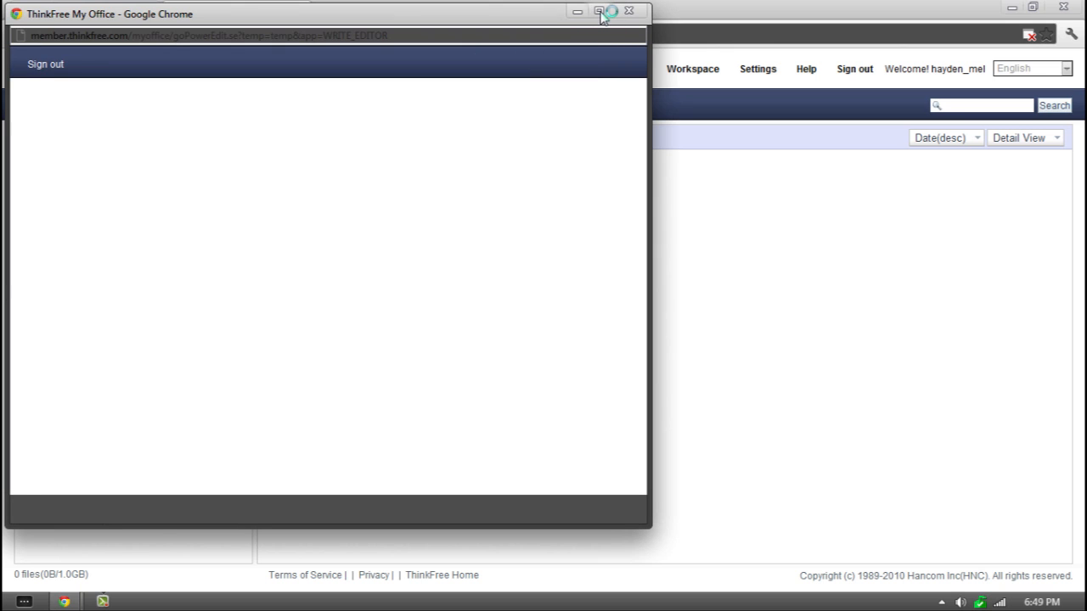
click(597, 11)
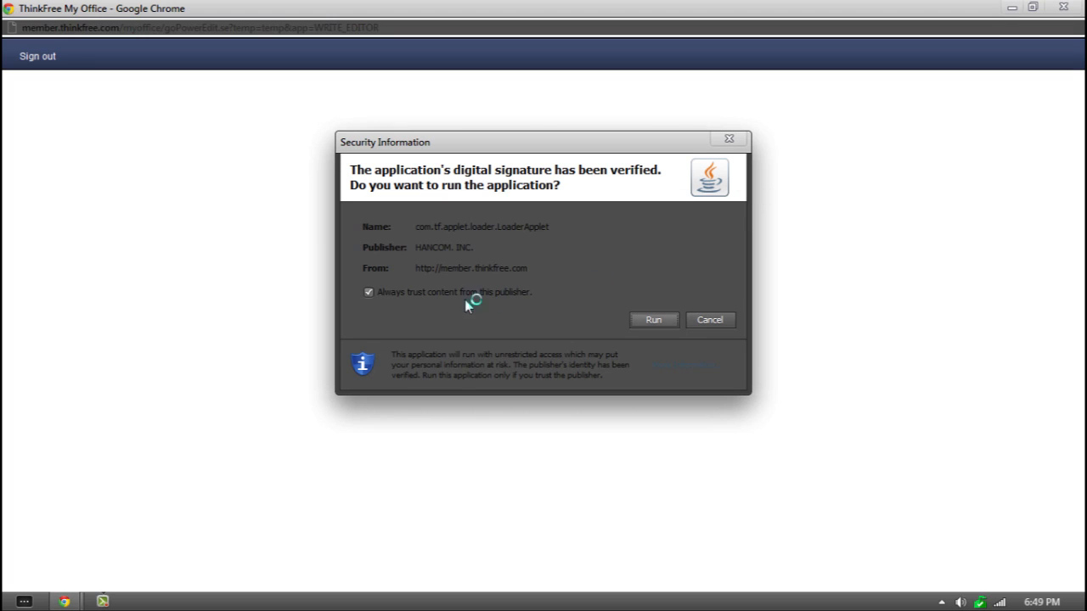
click(652, 320)
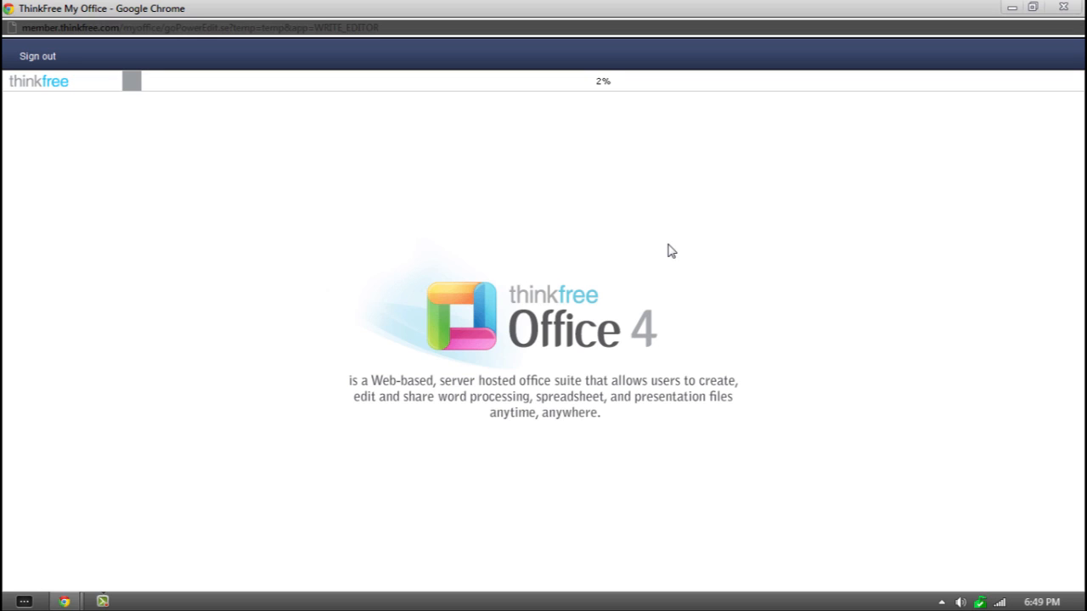
mouse_move(604, 91)
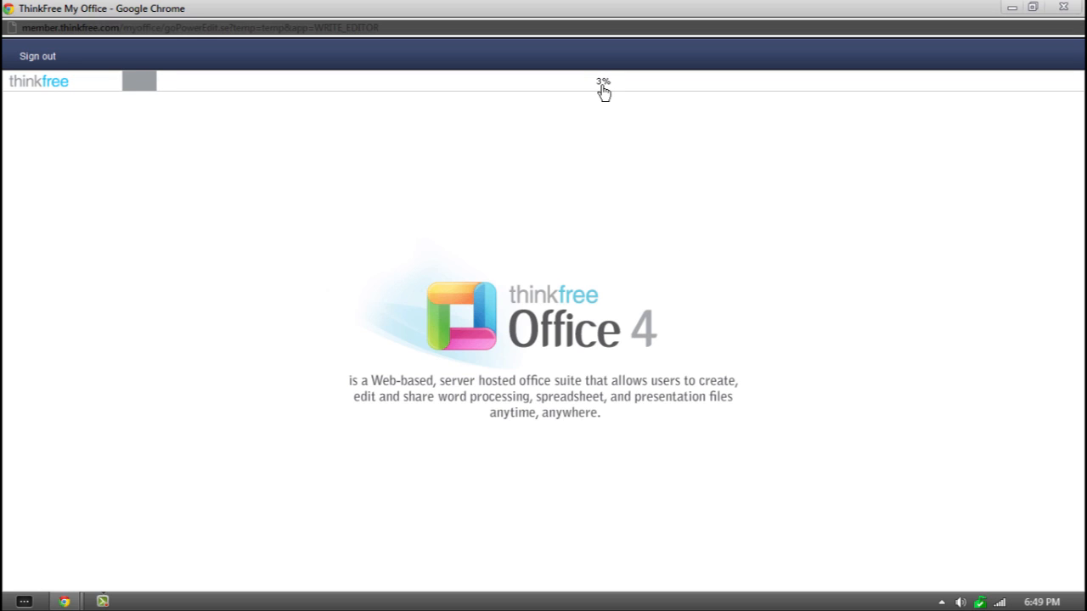
mouse_move(552, 297)
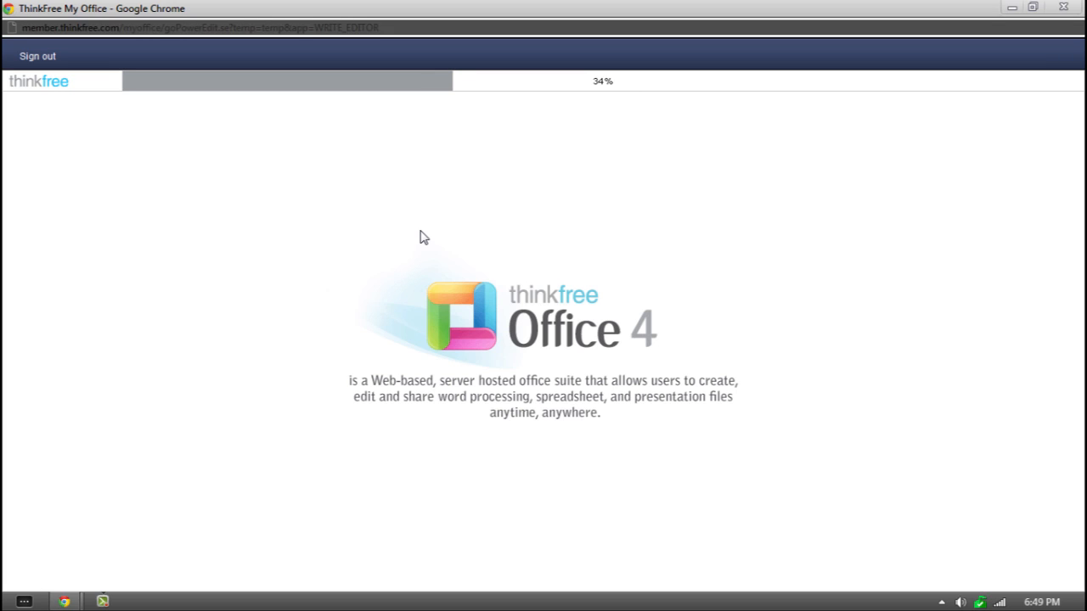
mouse_move(669, 211)
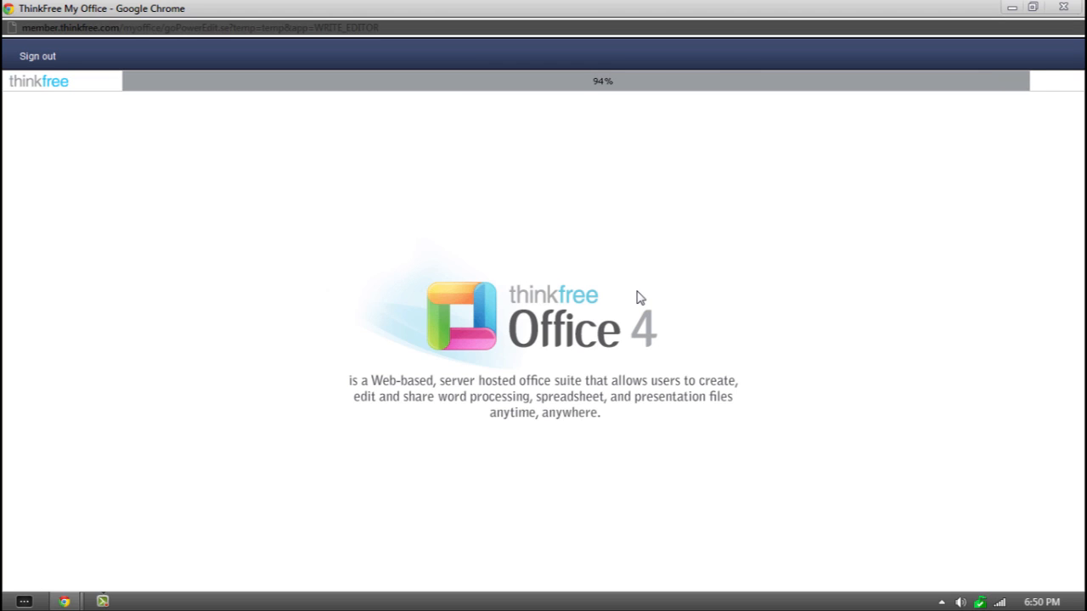
mouse_move(675, 129)
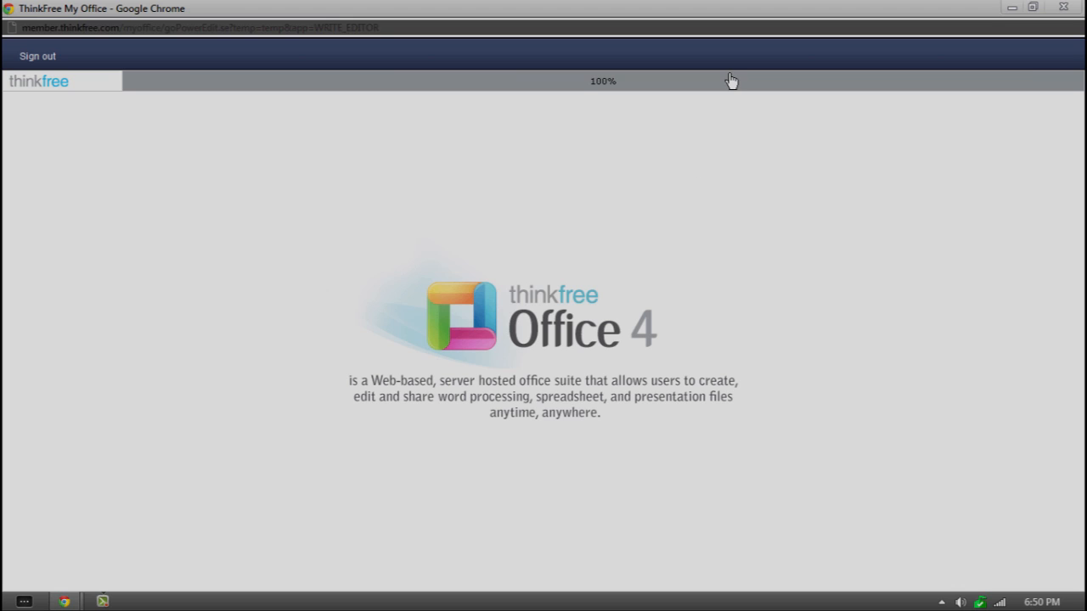
mouse_move(980, 92)
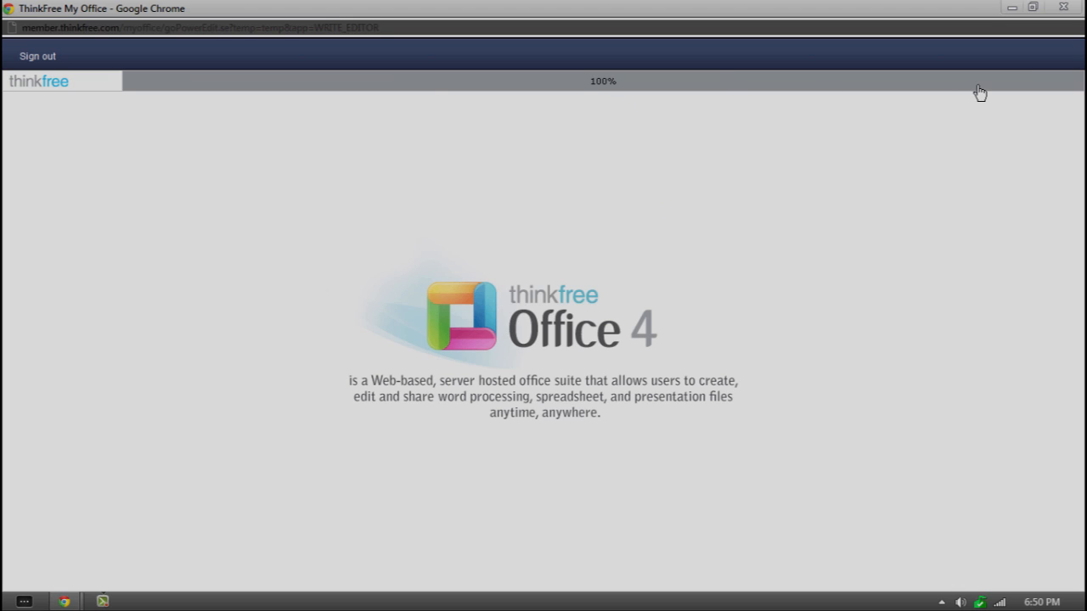
mouse_move(608, 258)
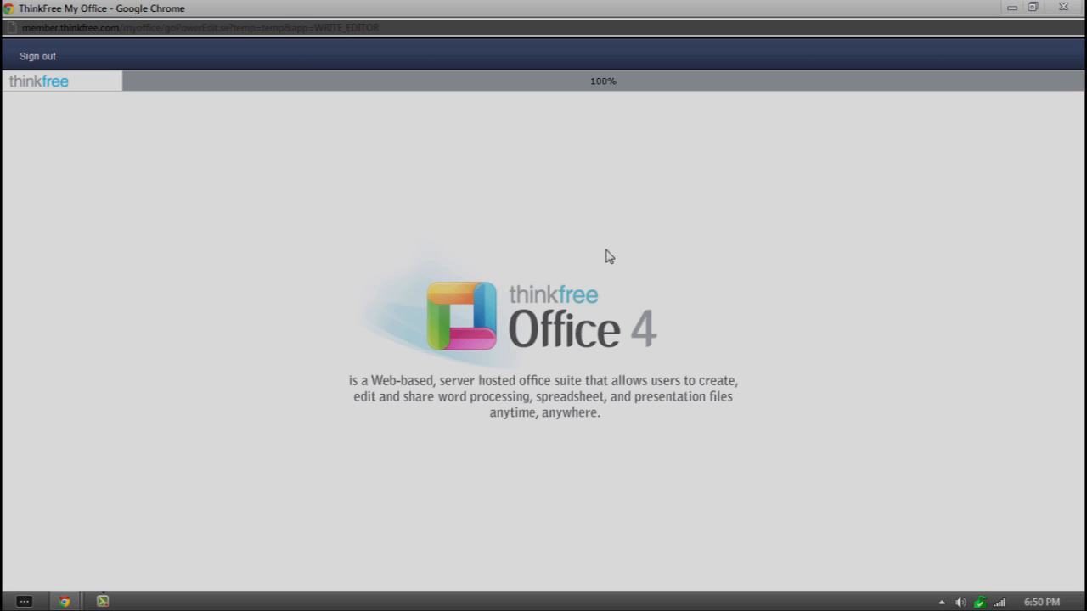
mouse_move(526, 295)
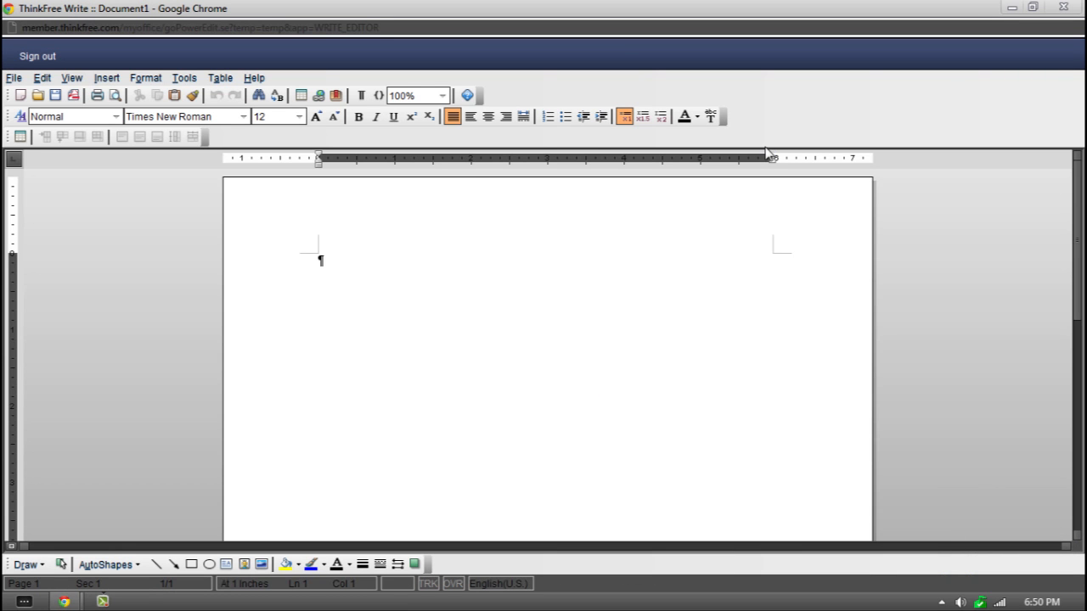
mouse_move(930, 146)
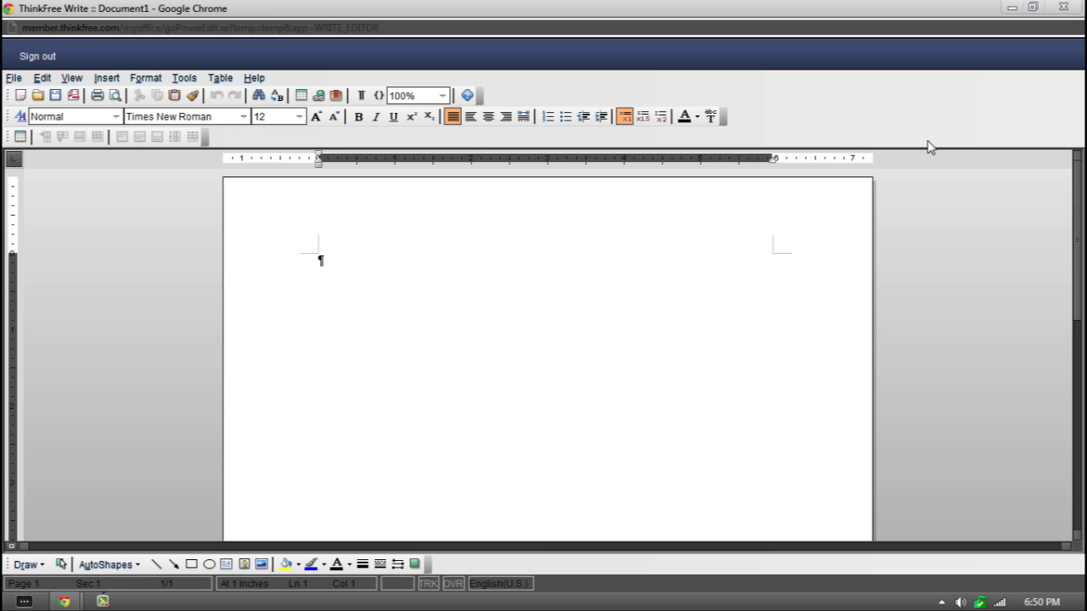
mouse_move(309, 248)
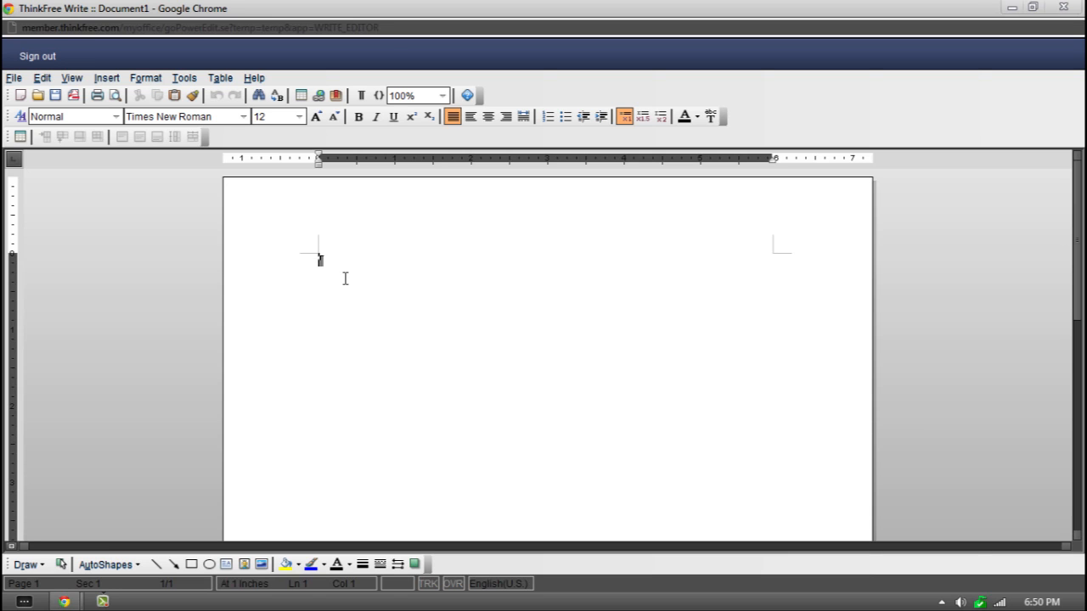
Enter placeholder lines 'h', 'aa', 'ahahaha hayd' and 'hfhfh' into the document.
text(h)
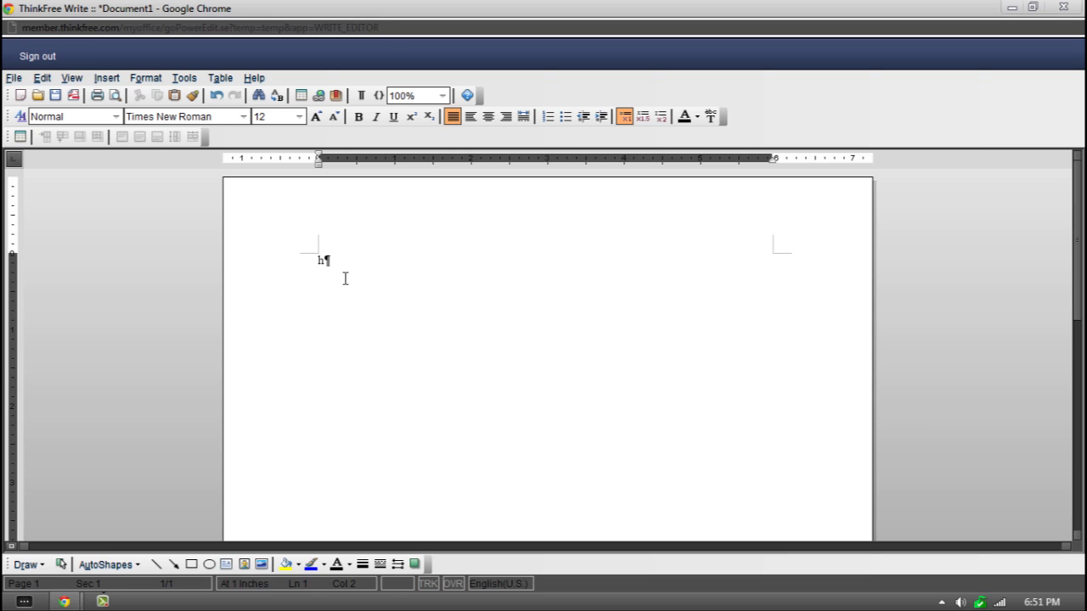
text(aaaahhay)
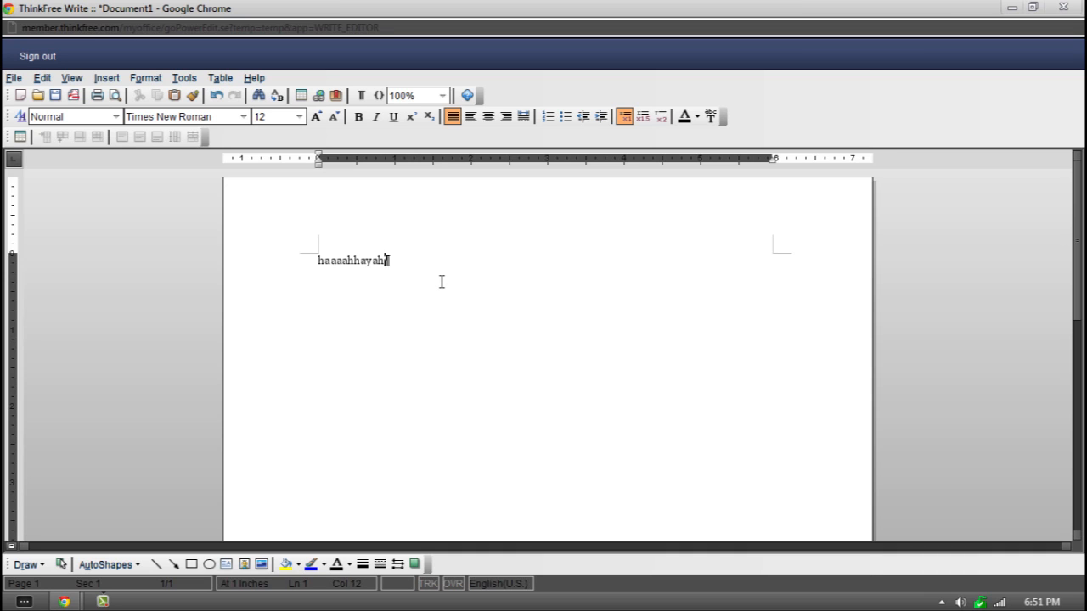
text(ahahaha hayd)
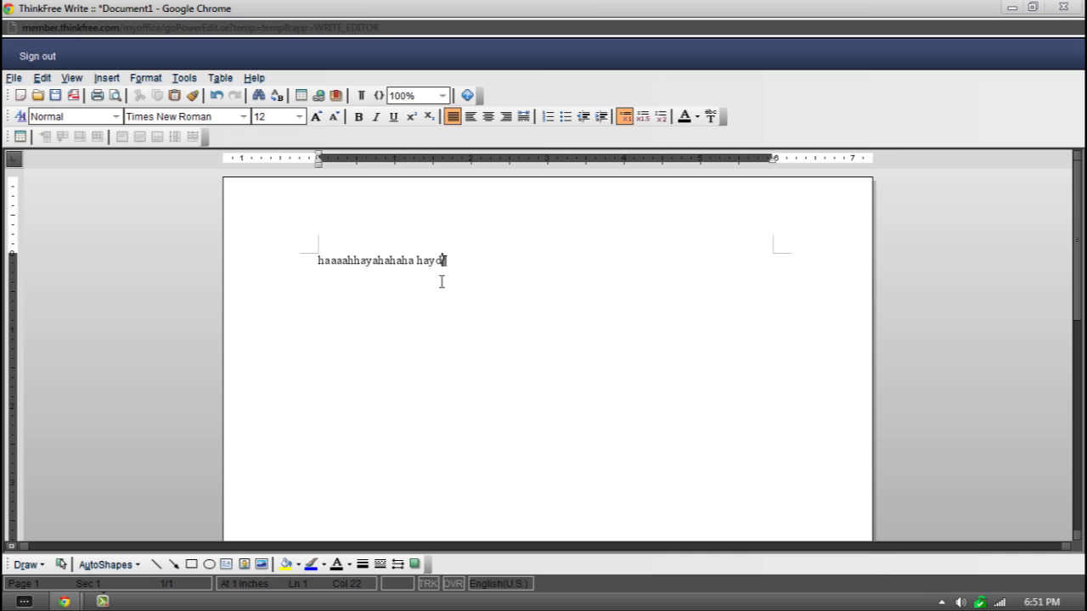
mouse_move(455, 243)
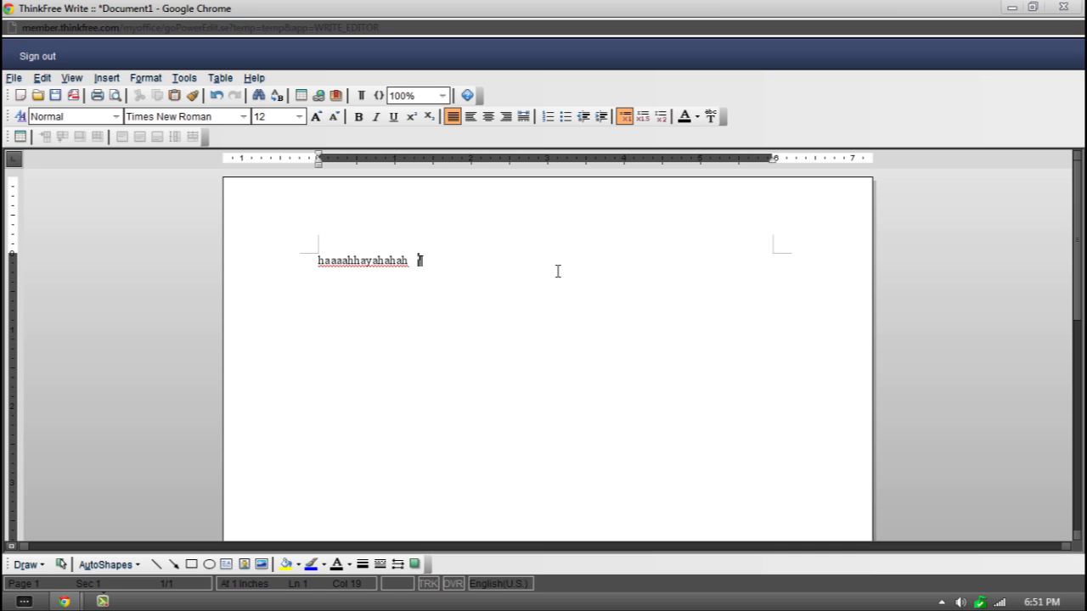
text(hfhfh)
text(hhahahaha)
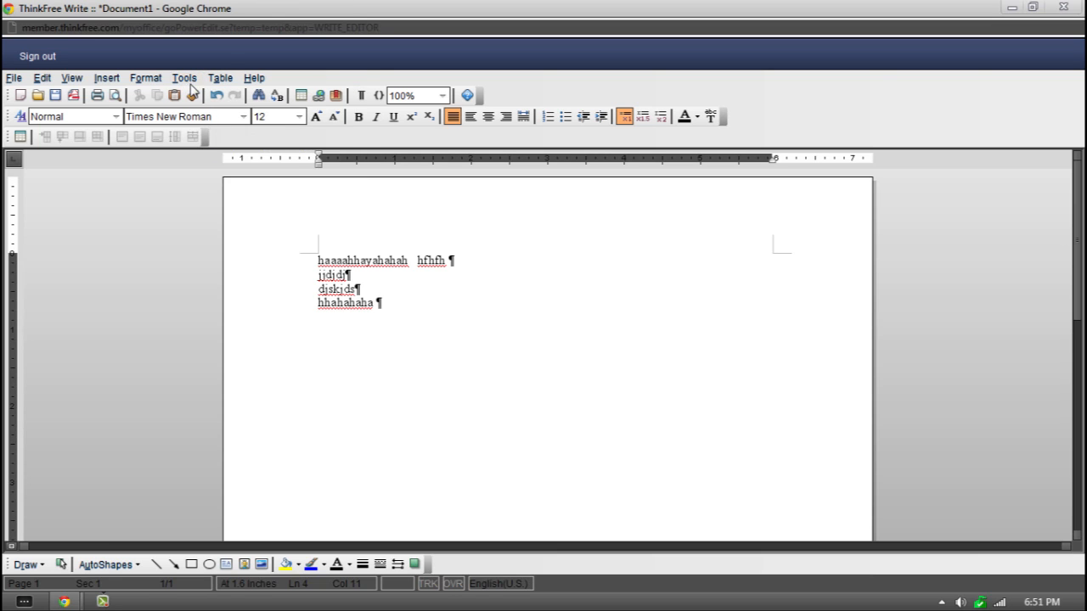
click(183, 78)
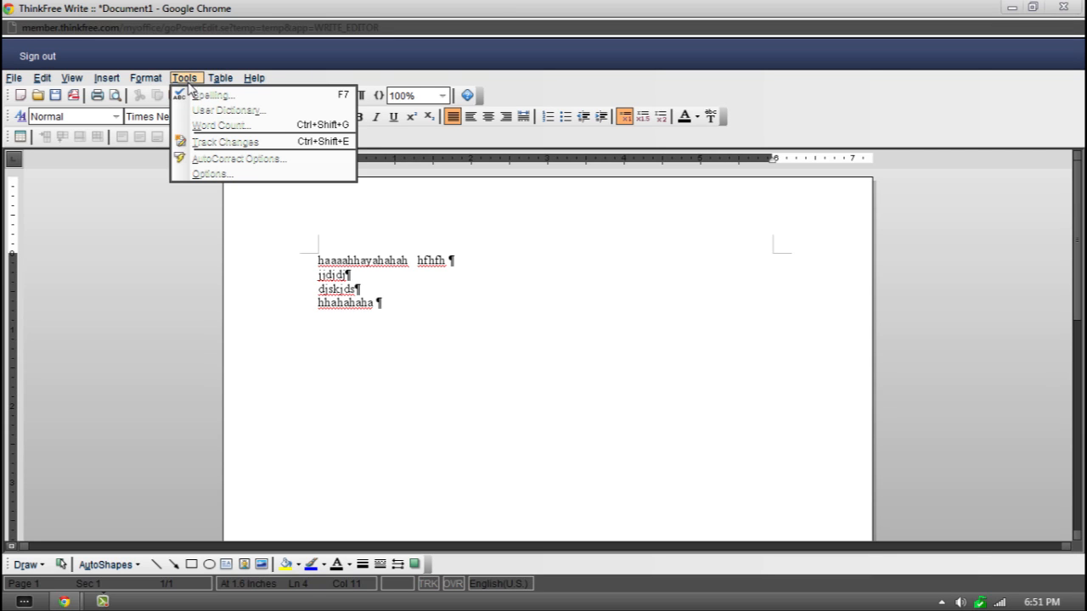
mouse_move(207, 139)
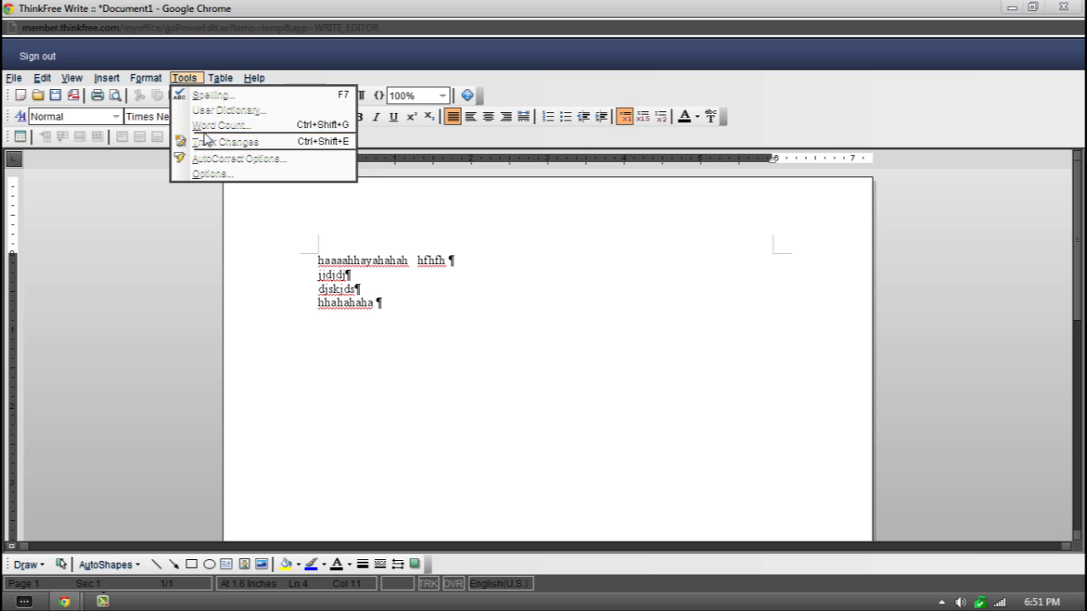
click(701, 338)
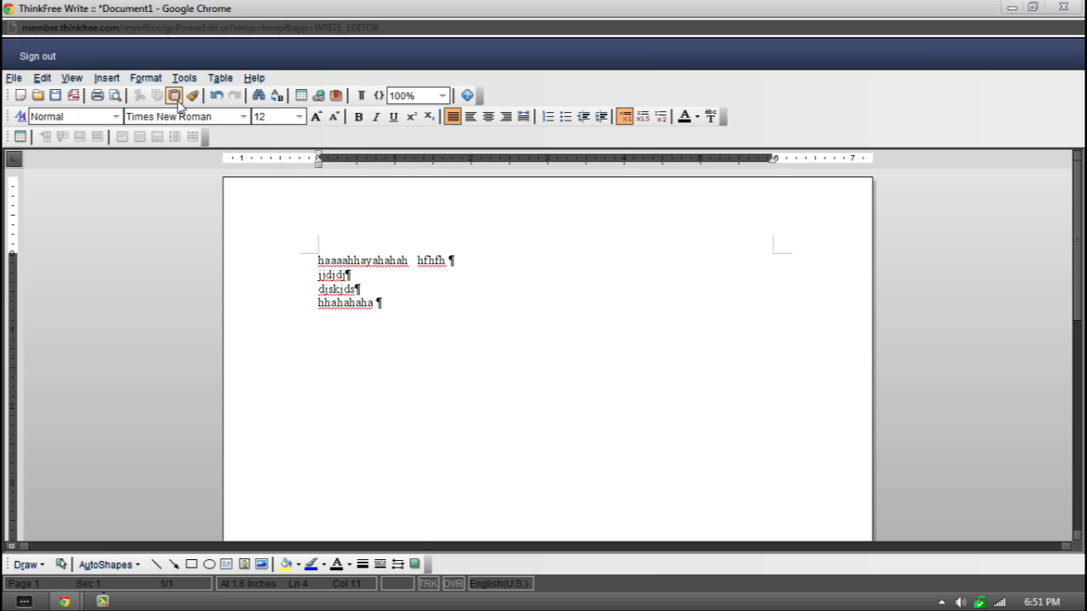
mouse_move(73, 96)
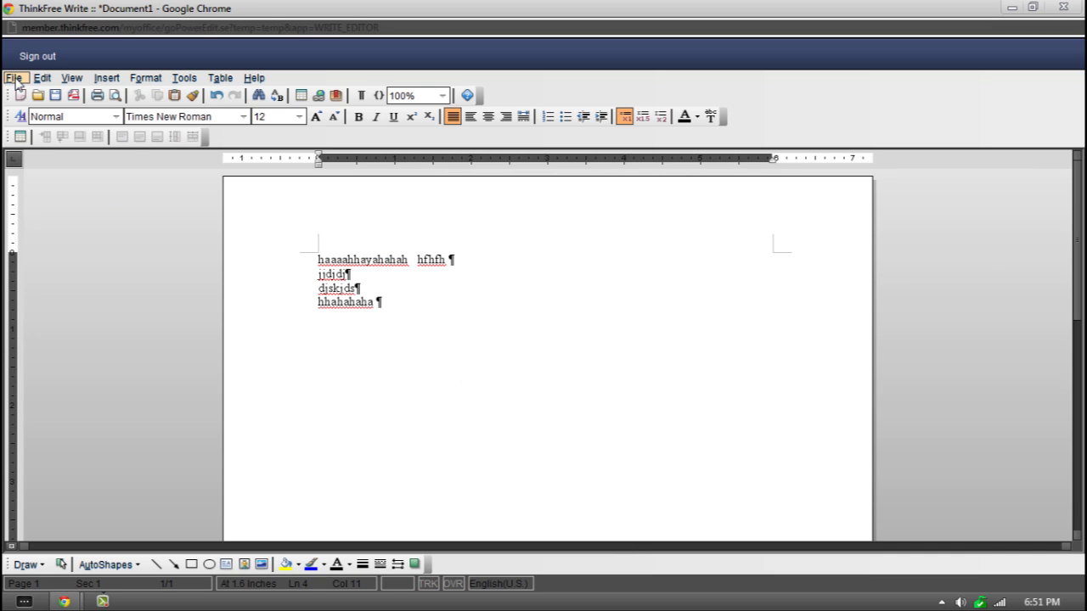
click(13, 78)
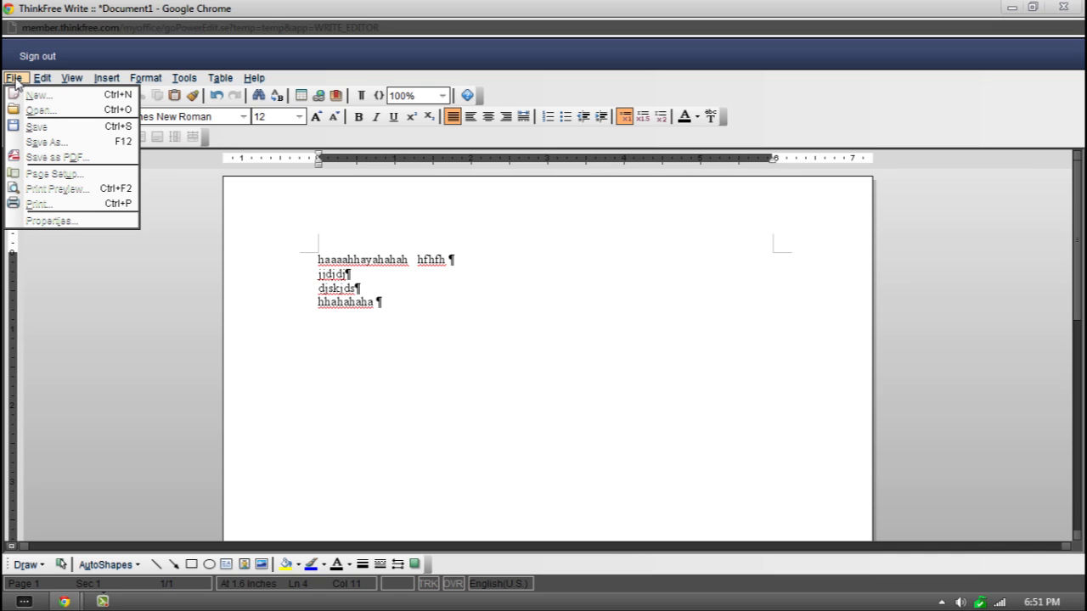
click(404, 336)
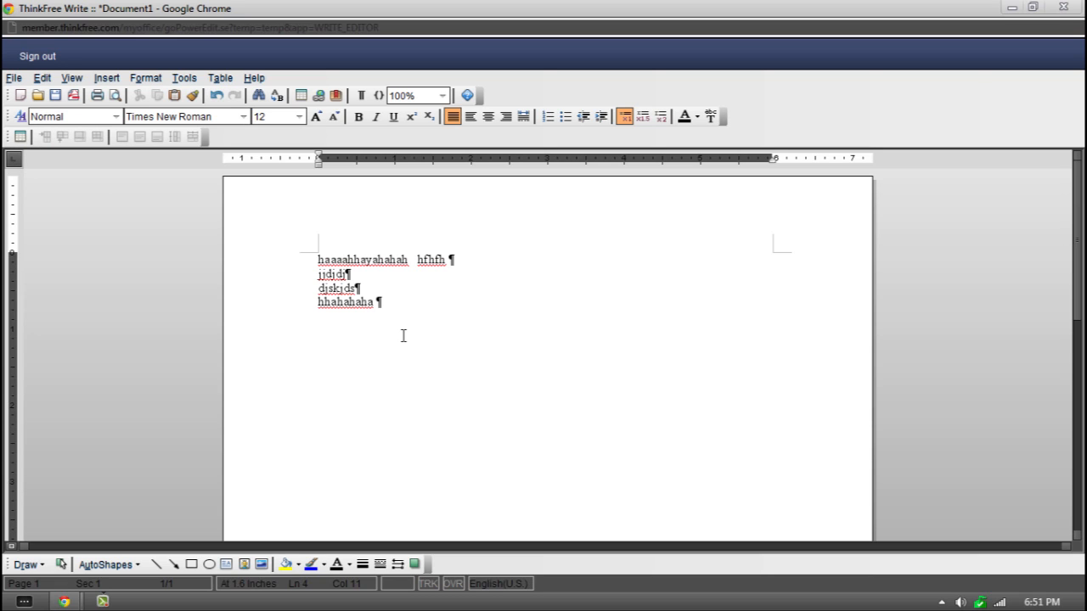
mouse_move(135, 85)
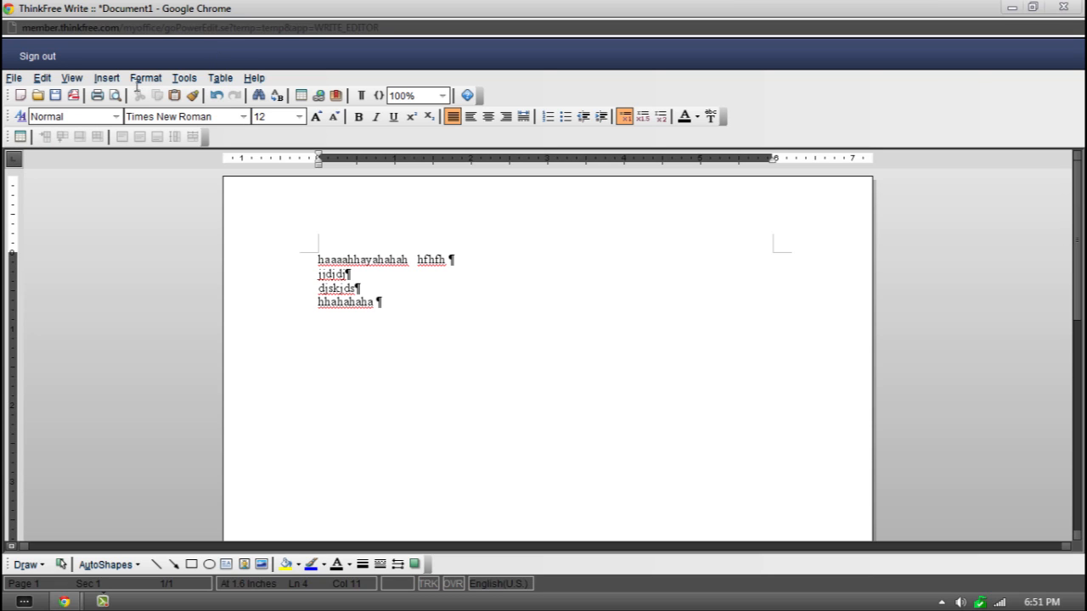
mouse_move(427, 237)
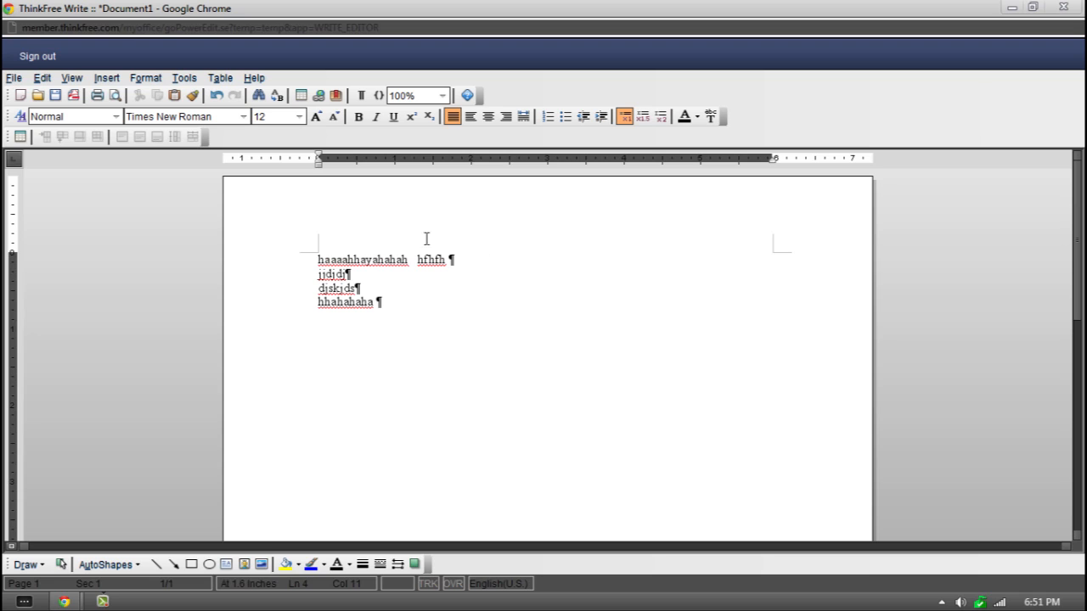
mouse_move(536, 317)
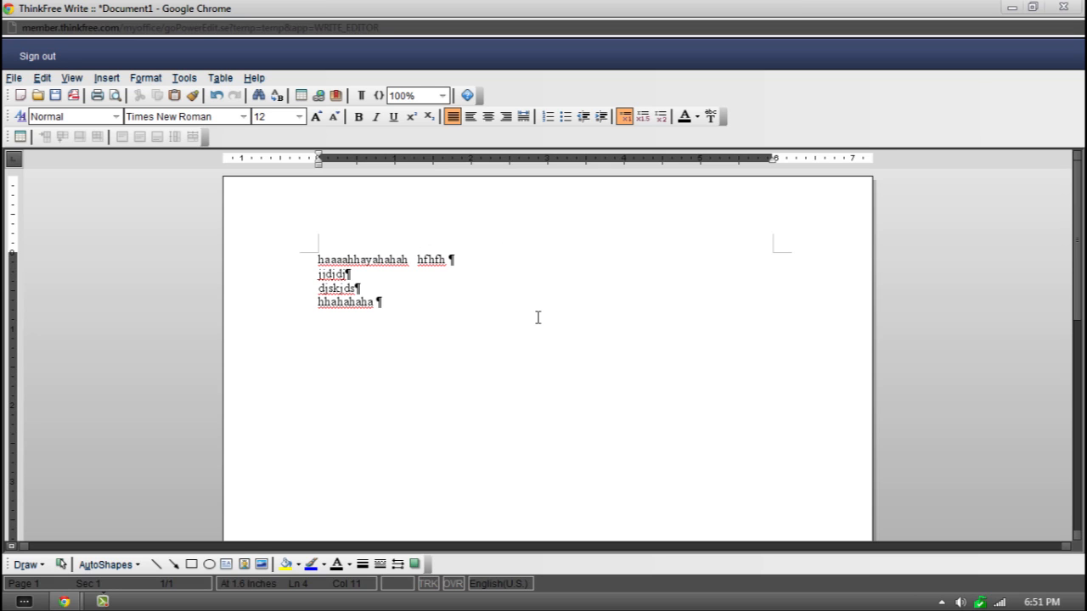
mouse_move(119, 170)
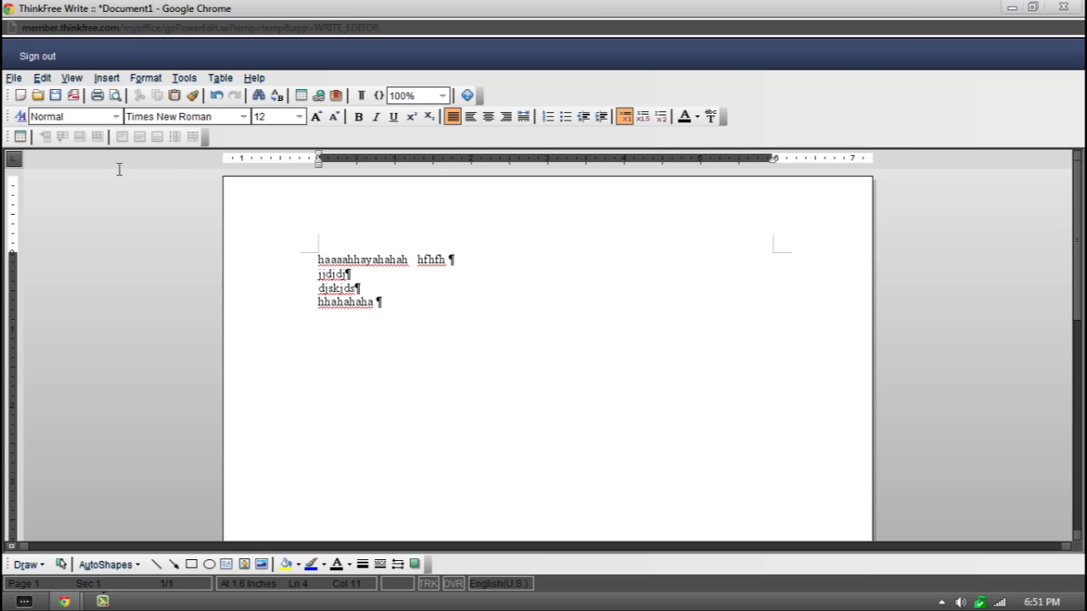
mouse_move(620, 244)
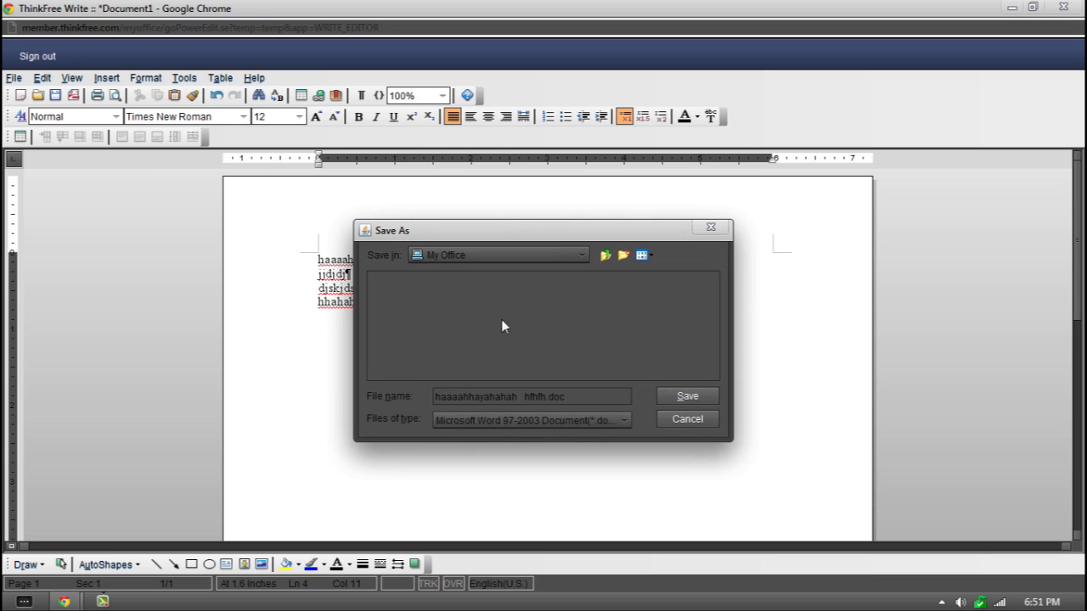
mouse_move(537, 268)
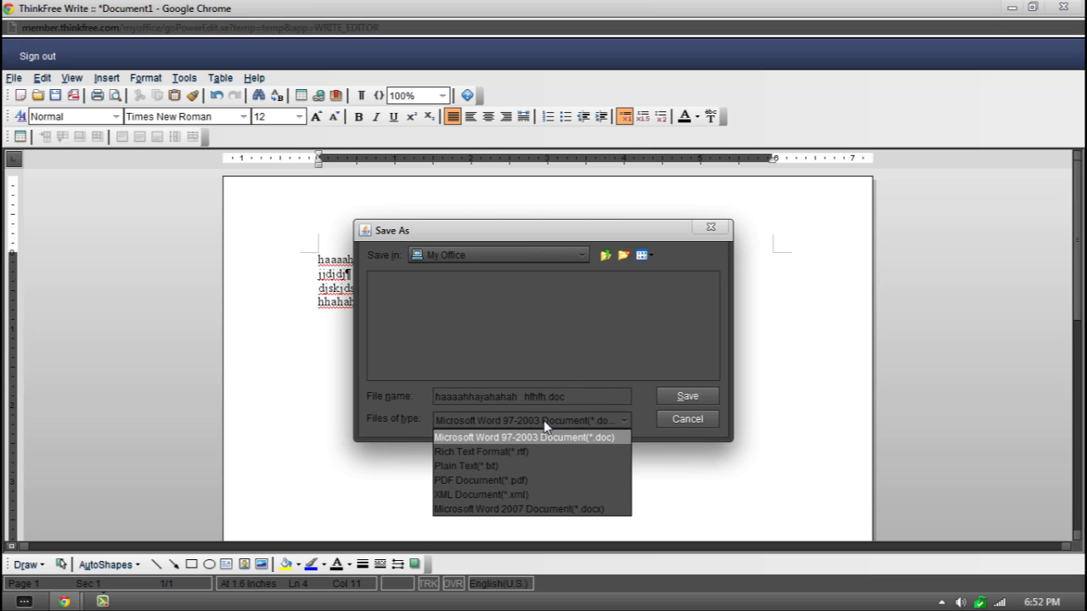
Save the file to My Office as test.doc in Word 97-2003 format.
click(526, 436)
text(test)
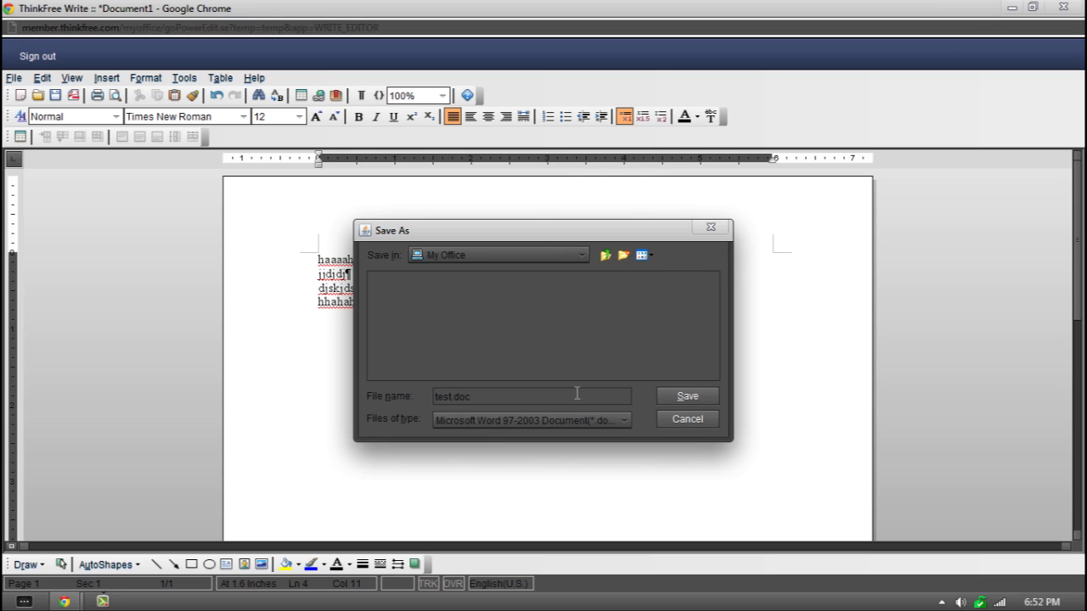
mouse_move(683, 396)
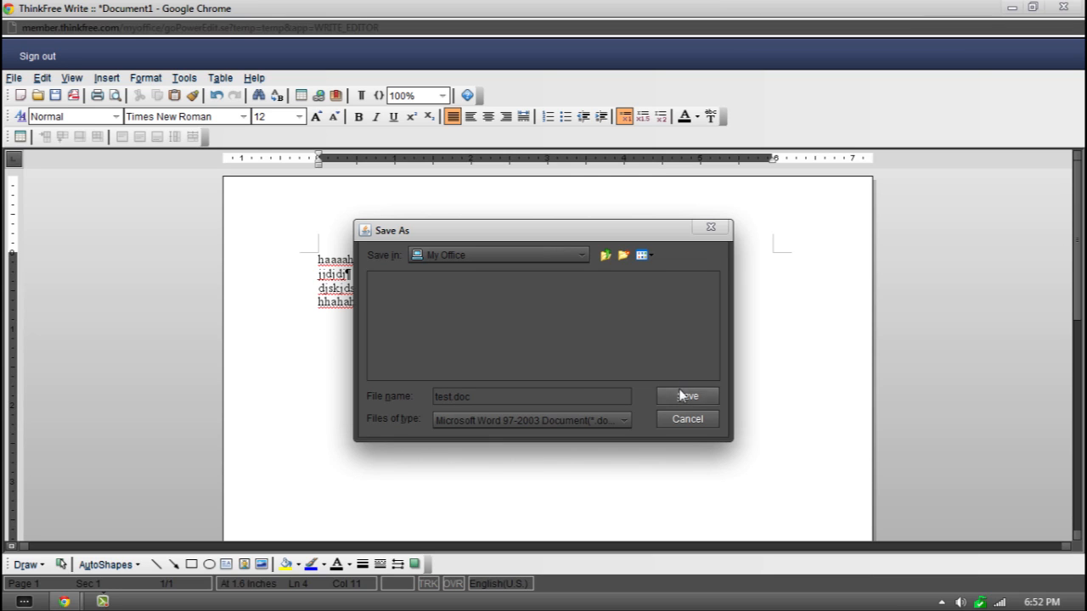
click(686, 395)
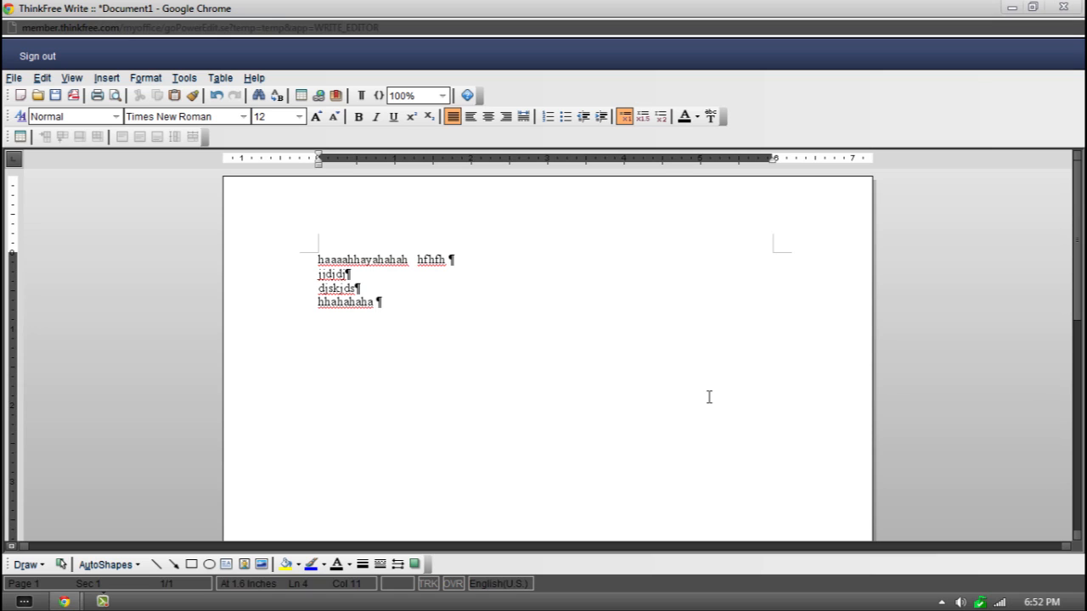
mouse_move(897, 17)
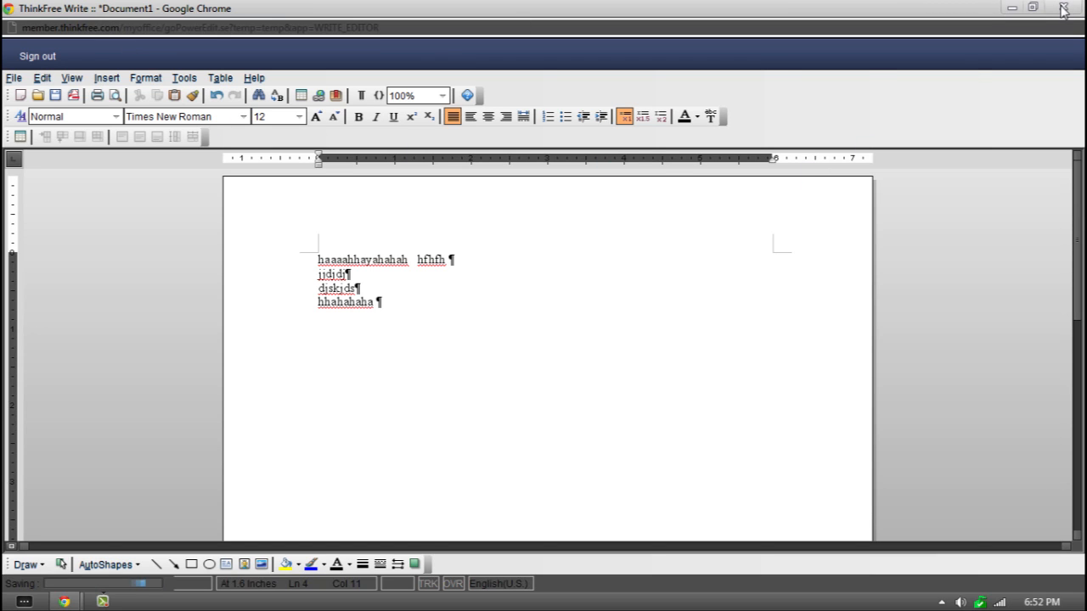
Close the Write editor and show the Actions menu for test.doc in My Folder.
click(1063, 7)
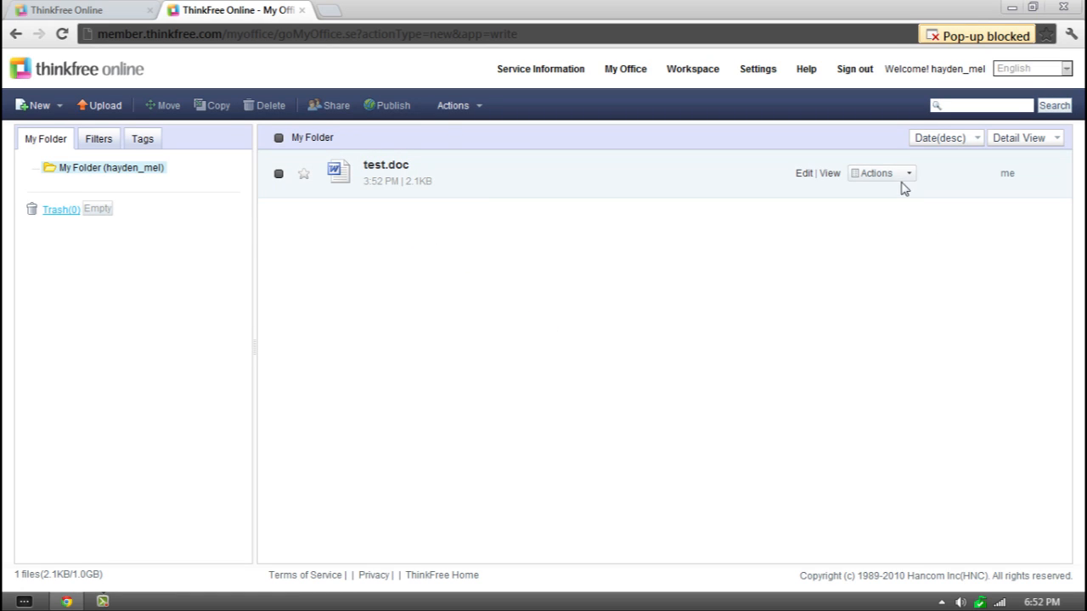
click(880, 173)
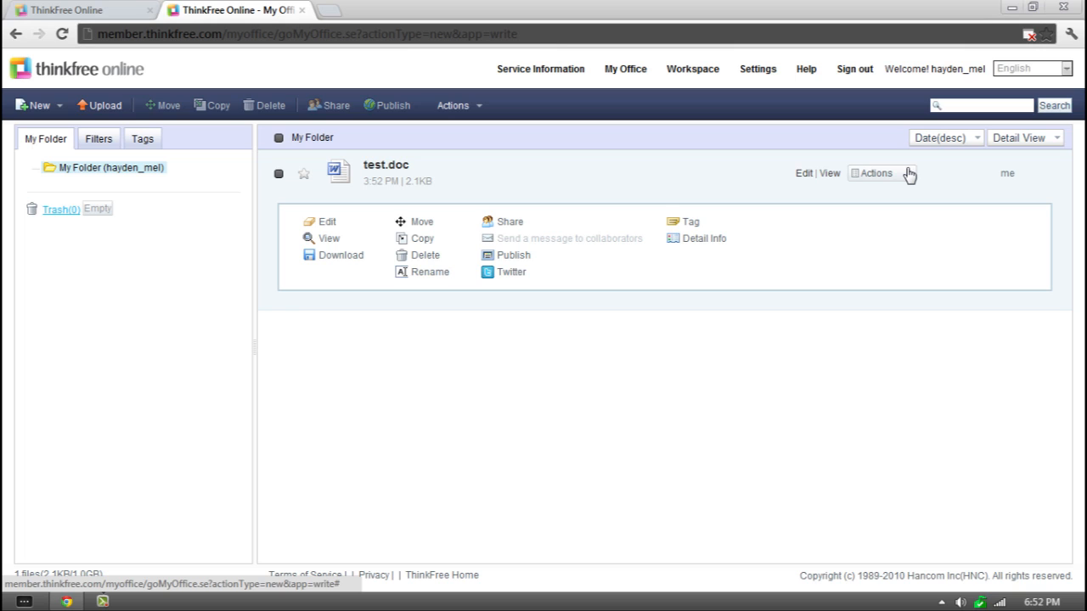
mouse_move(602, 307)
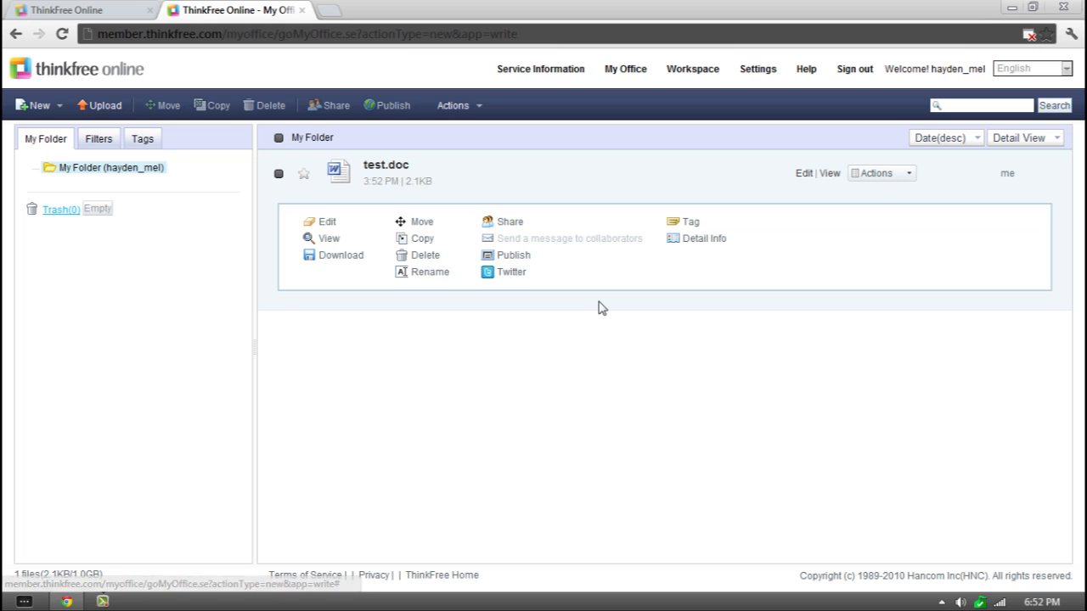
mouse_move(340, 255)
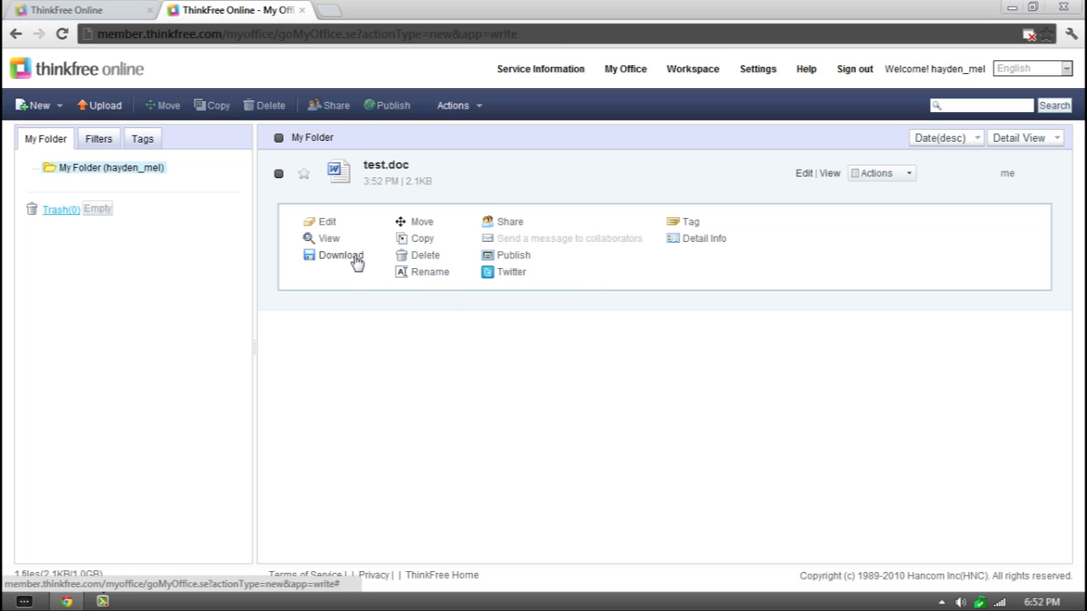
mouse_move(452, 265)
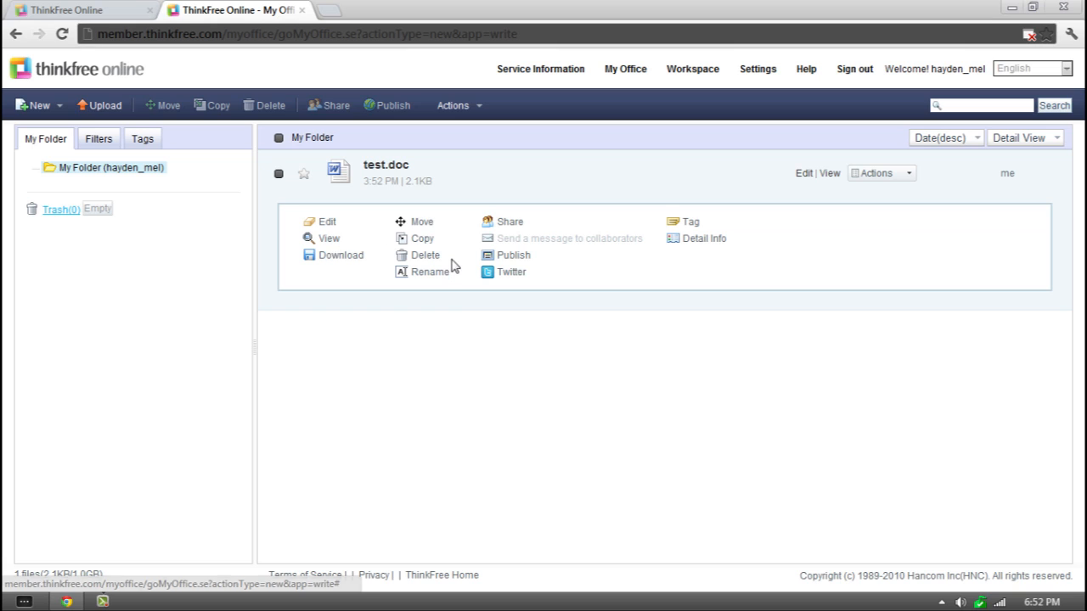
mouse_move(555, 227)
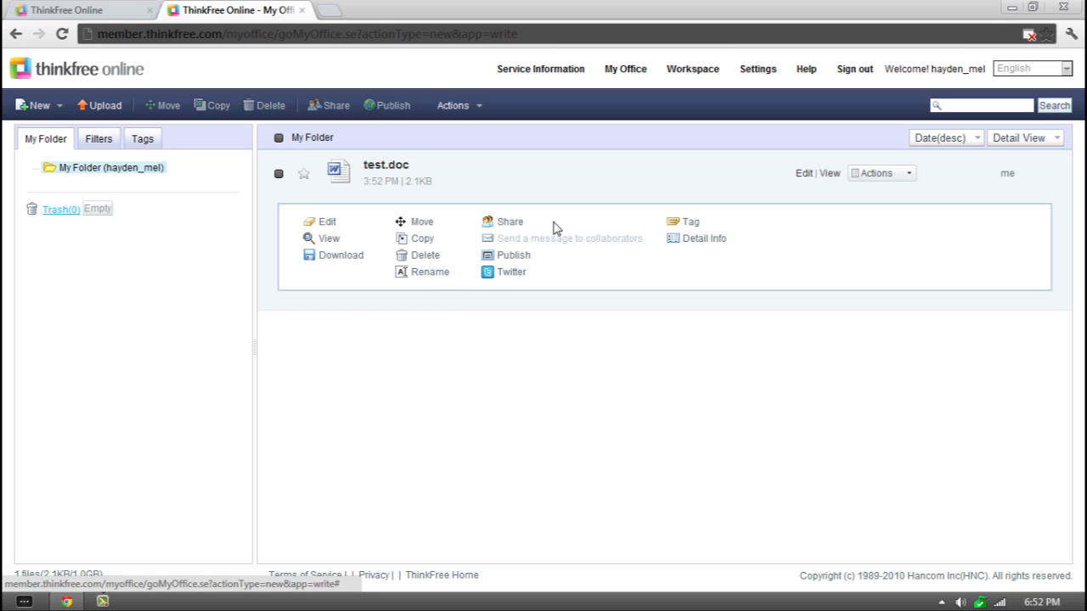
mouse_move(704, 248)
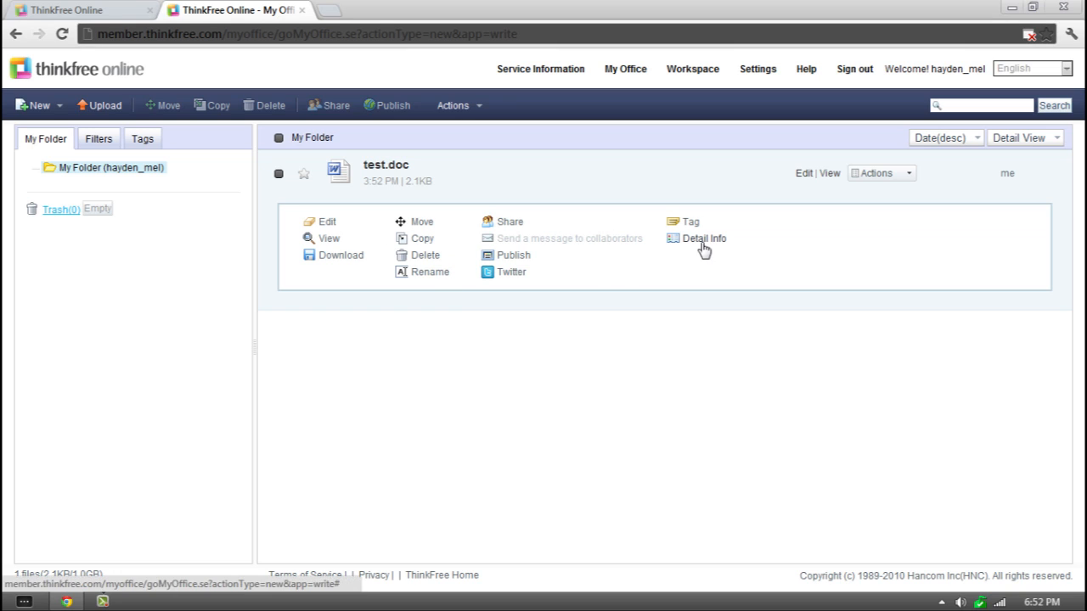
mouse_move(329, 231)
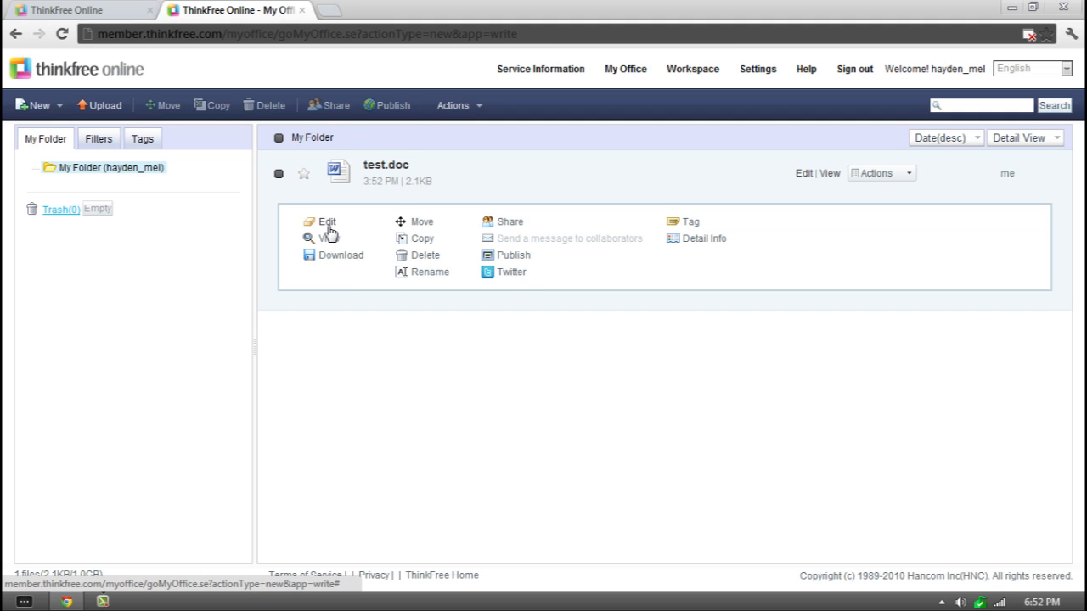
Reopen test.doc for editing, allowing Java to run once, then return to My Folder.
click(326, 221)
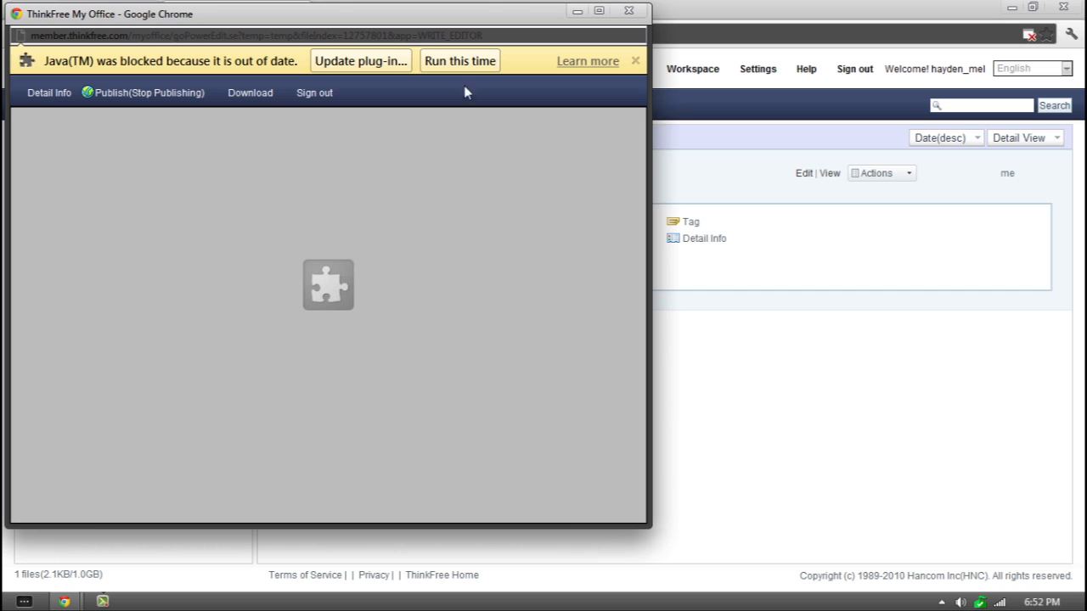
click(459, 61)
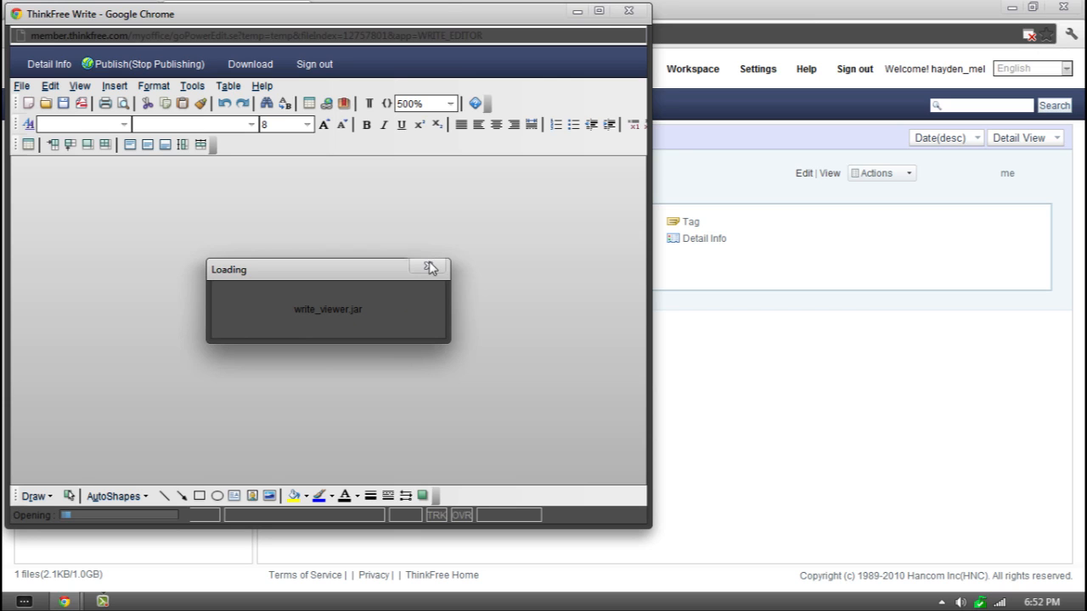
click(432, 268)
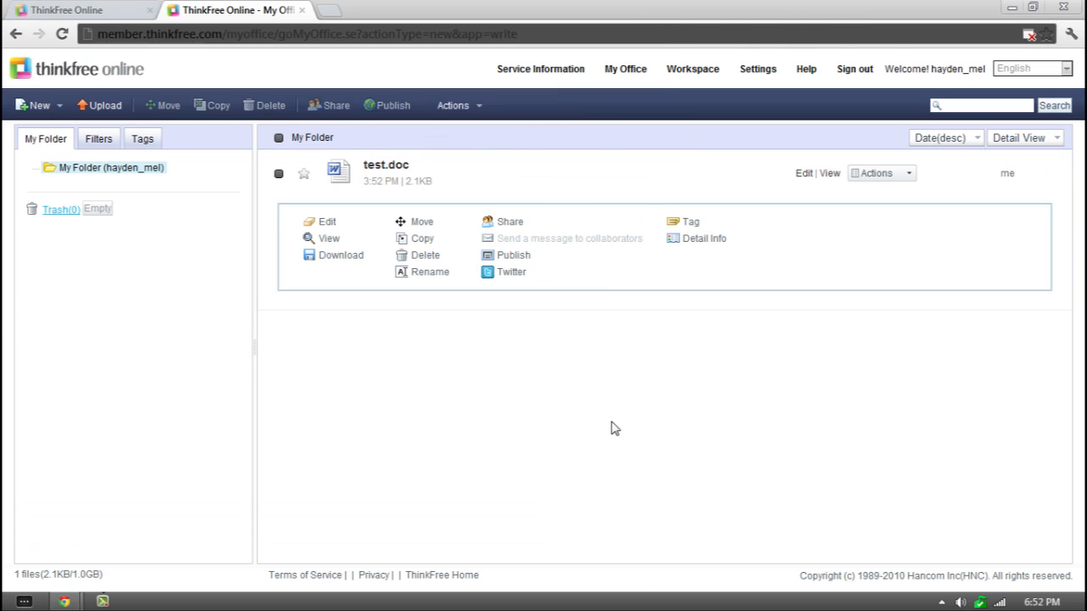
Download a copy of test.doc and close the editor window showing it.
click(340, 255)
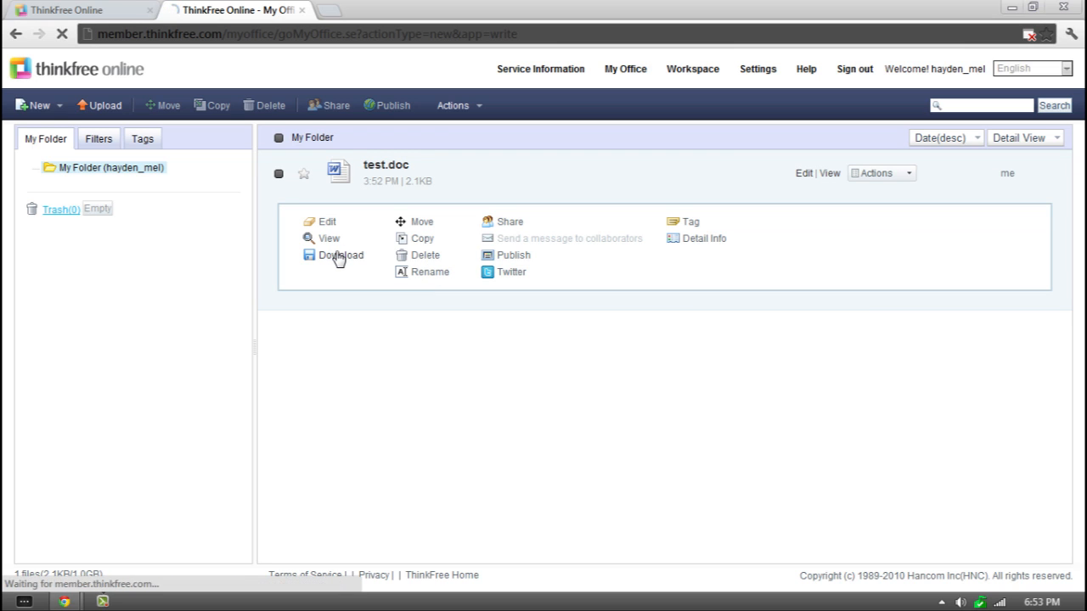
click(326, 221)
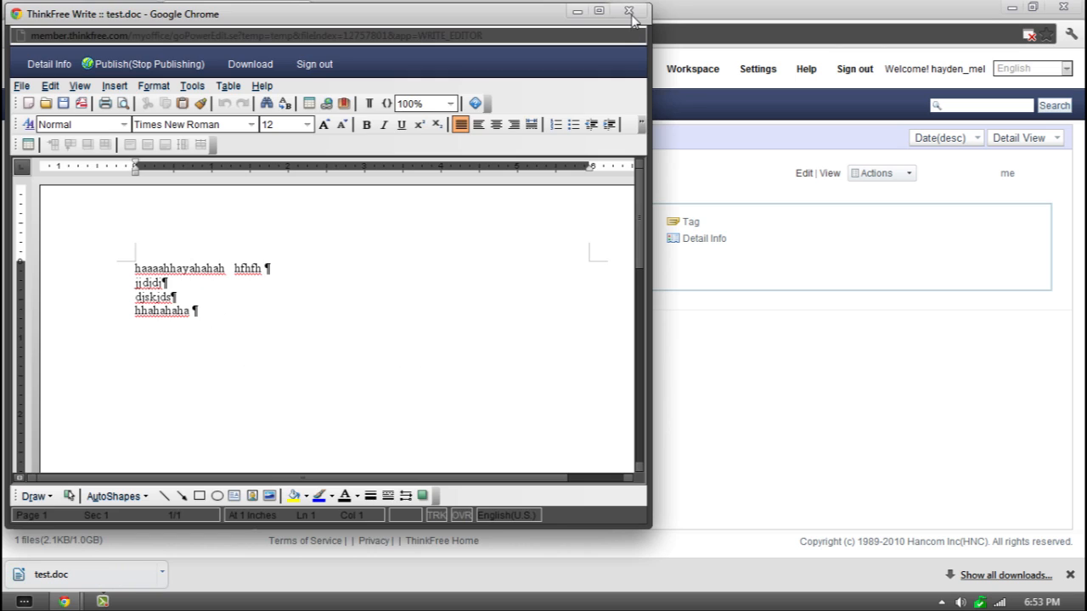
click(628, 10)
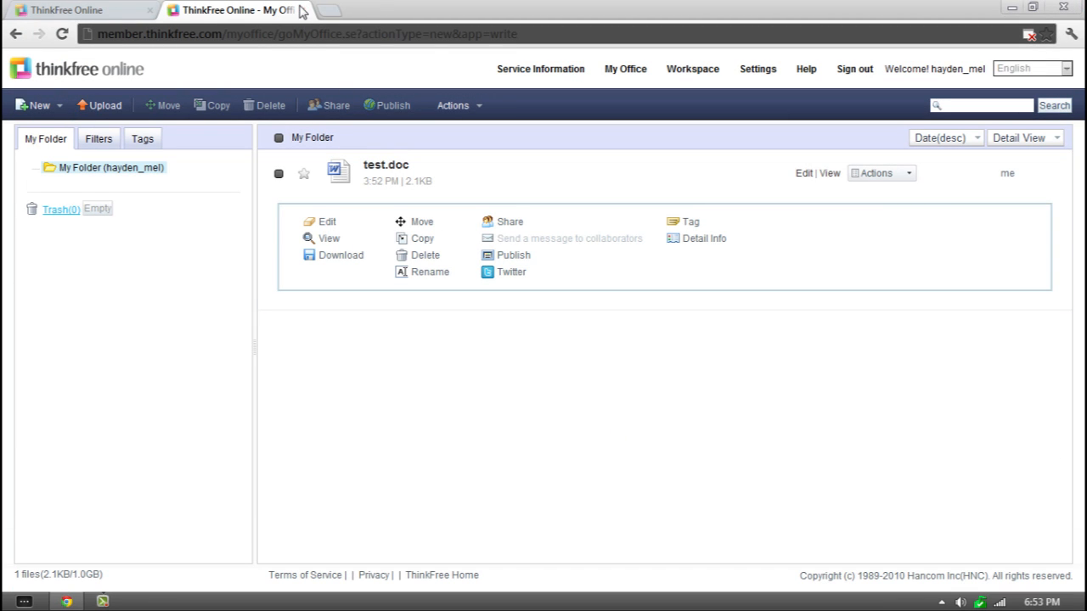
mouse_move(442, 331)
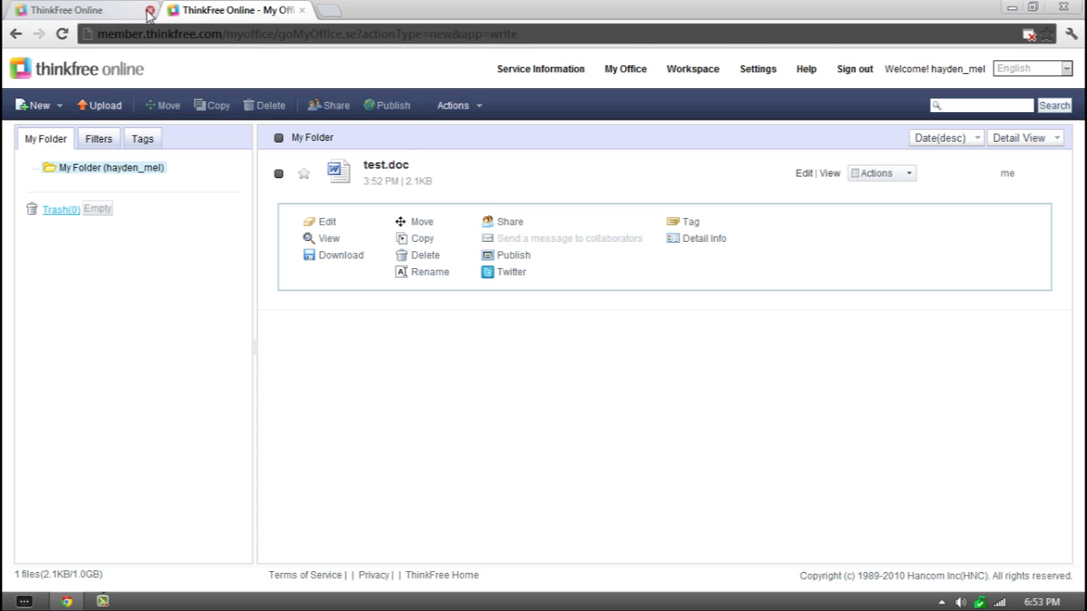
Close the ThinkFree Online tab to exit Chrome and return to the desktop.
click(150, 10)
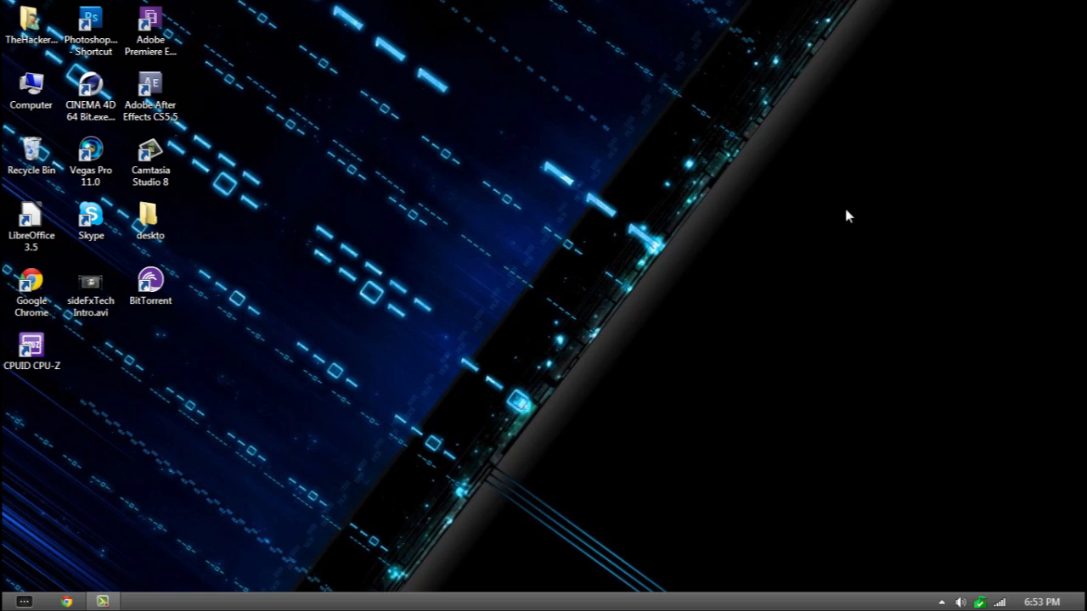
mouse_move(829, 230)
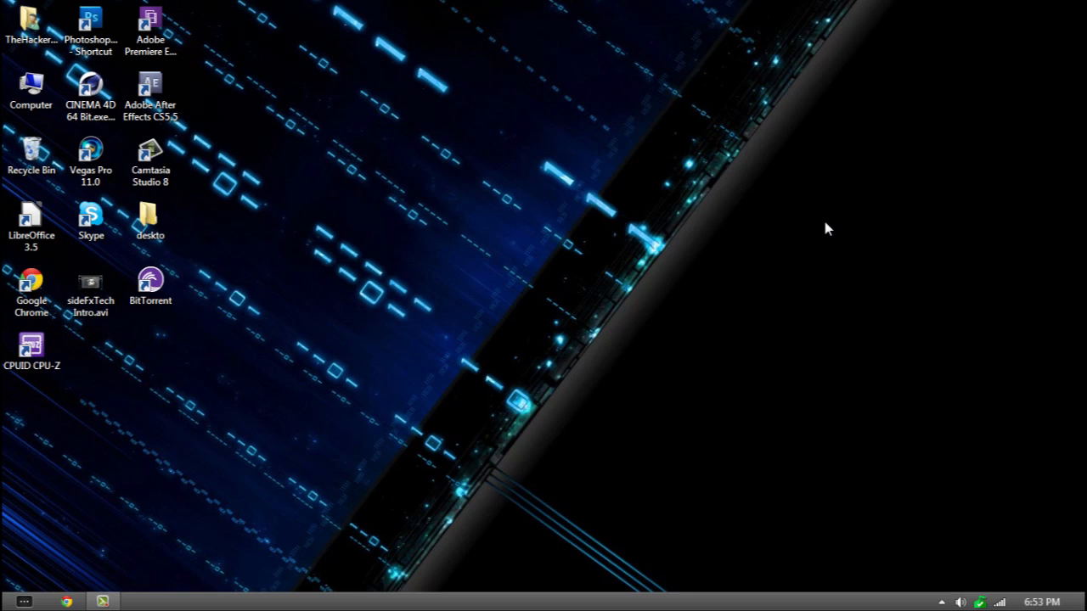
mouse_move(798, 250)
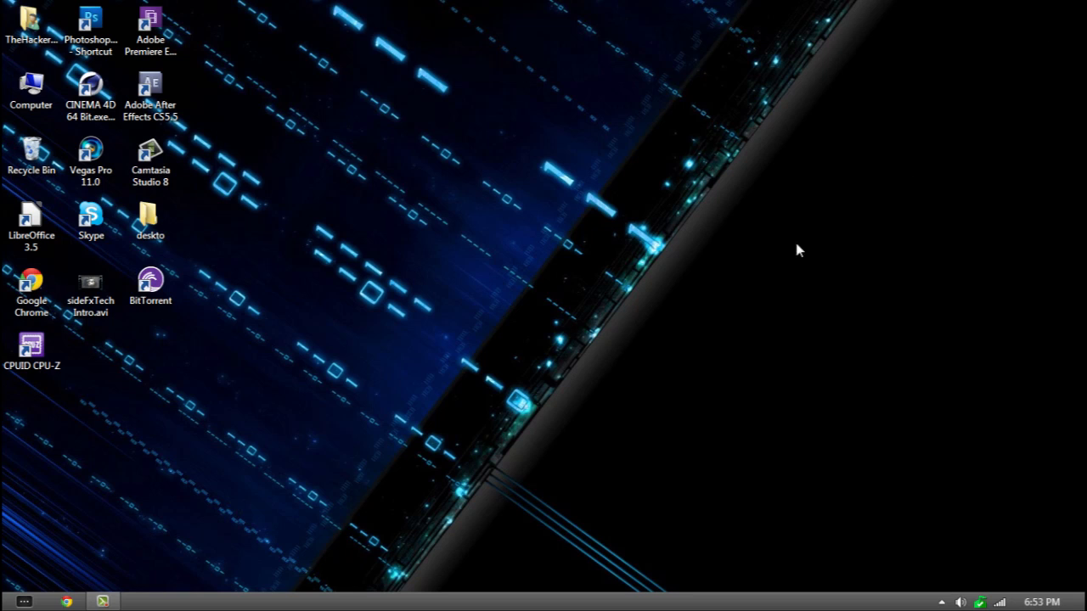